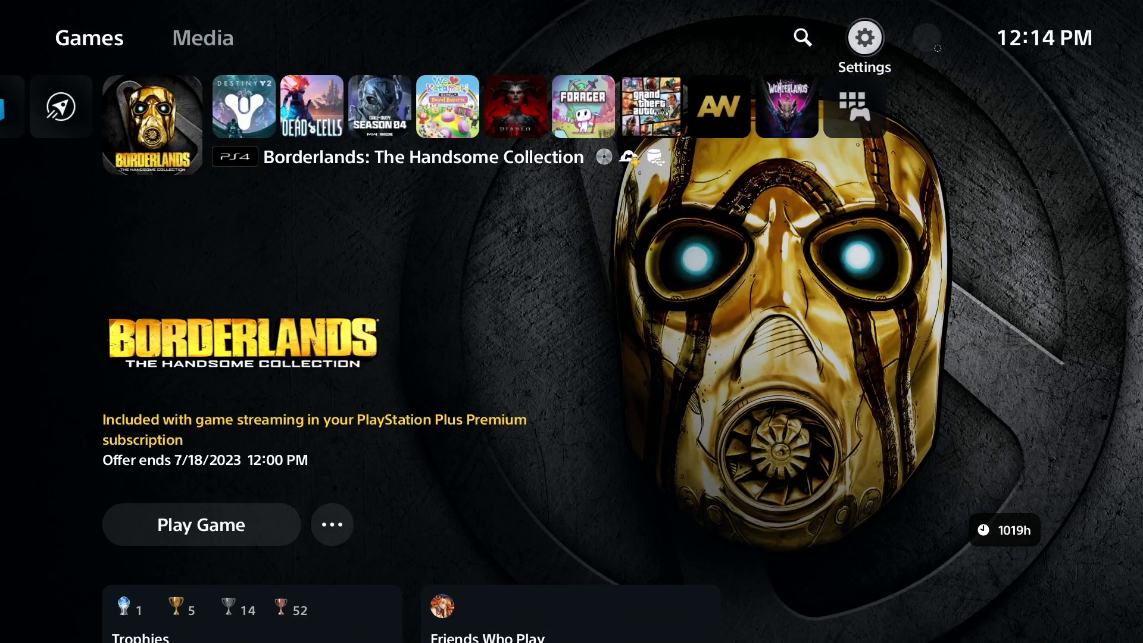
Step: Bring up the PS5 Settings menu with its Storage and Saved Data categories
left_click(865, 37)
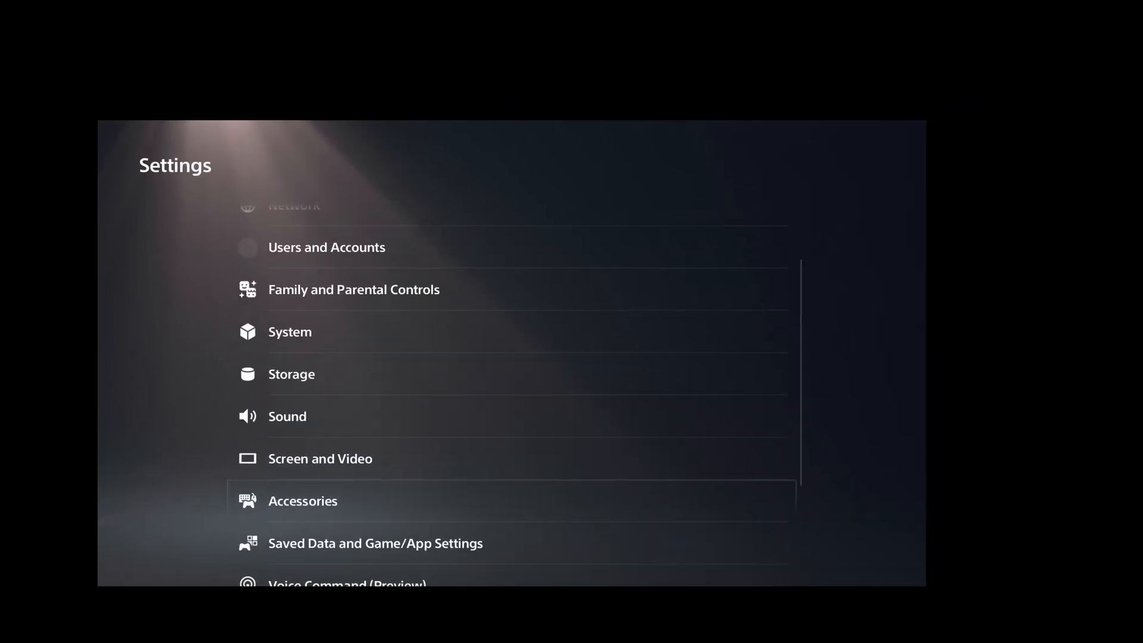
left_click(376, 543)
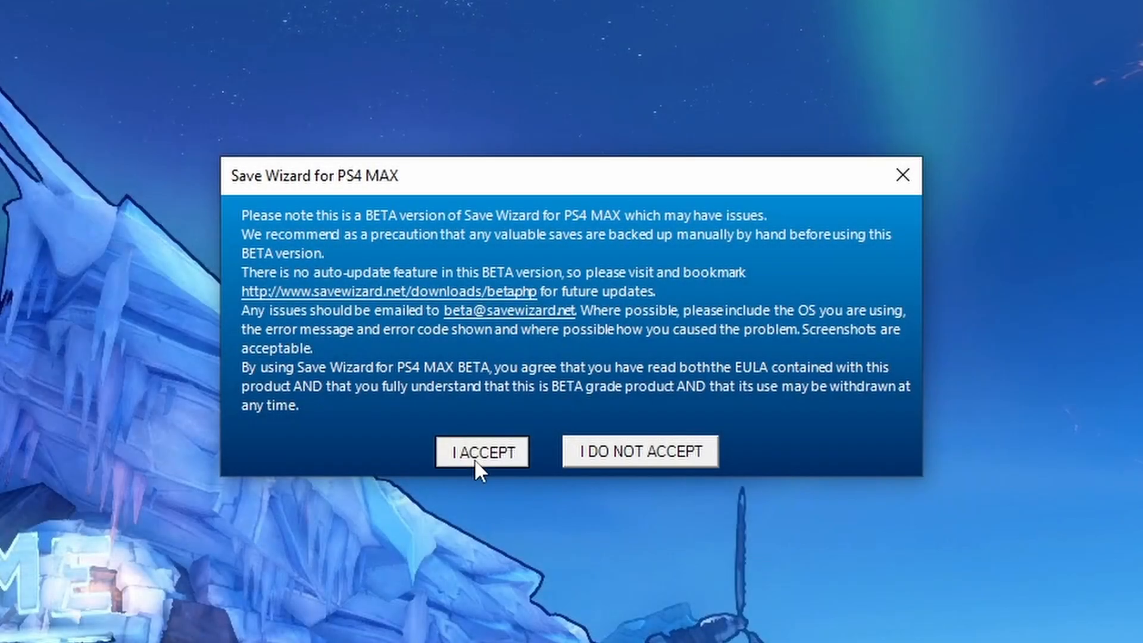
Step: Accept the beta notice and load Borderlands 2 Save 005D in Advanced Mode
left_click(483, 452)
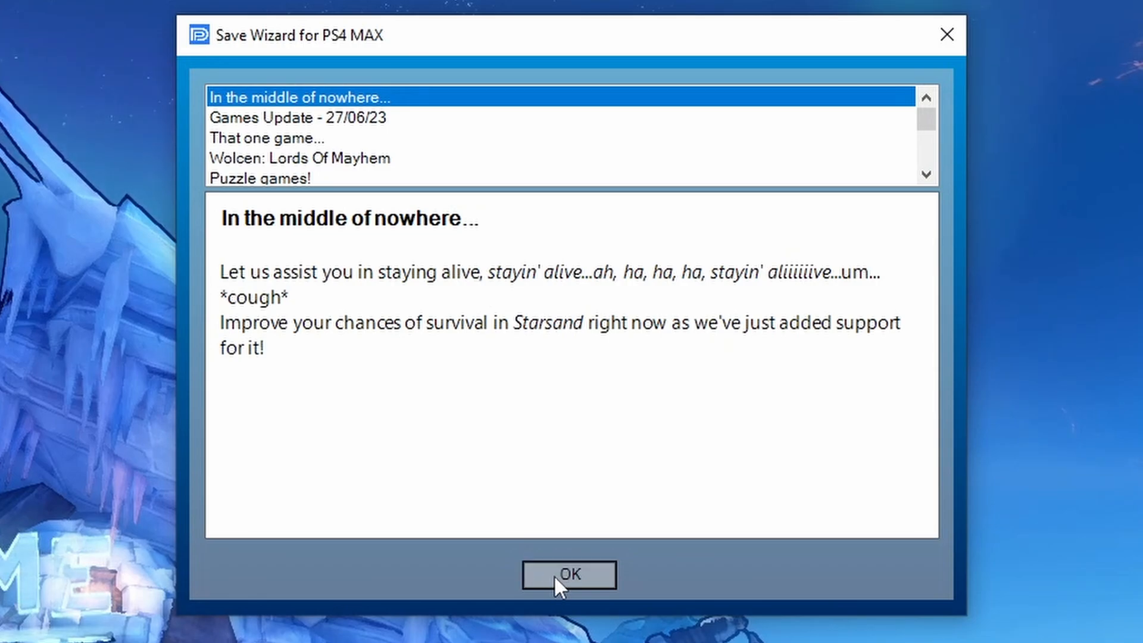
left_click(571, 575)
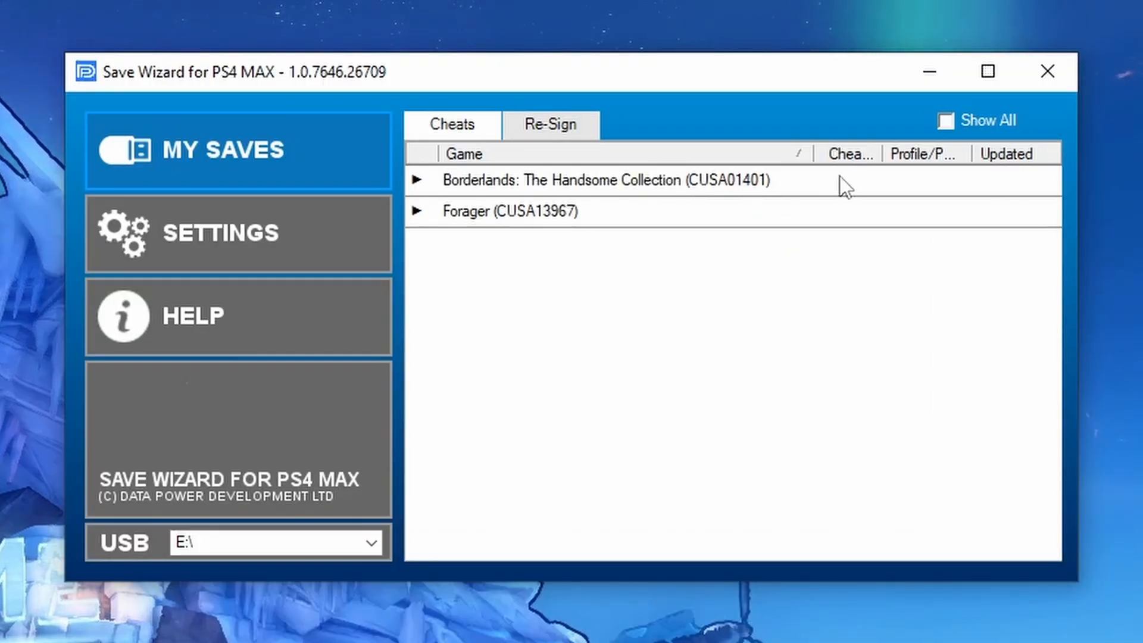
right_click(567, 243)
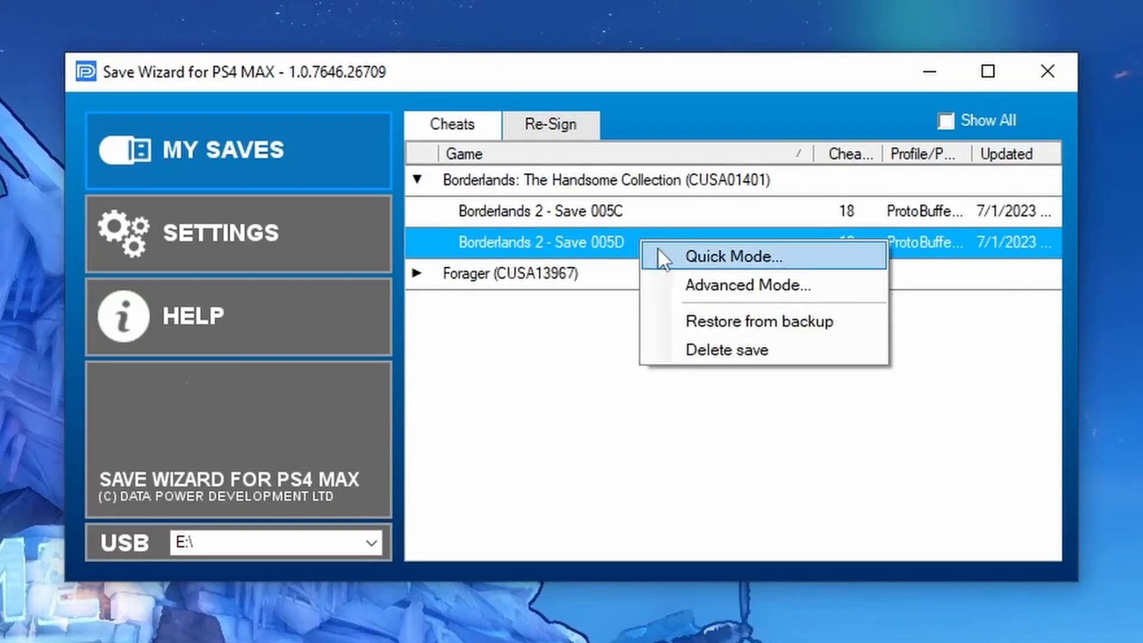
left_click(749, 286)
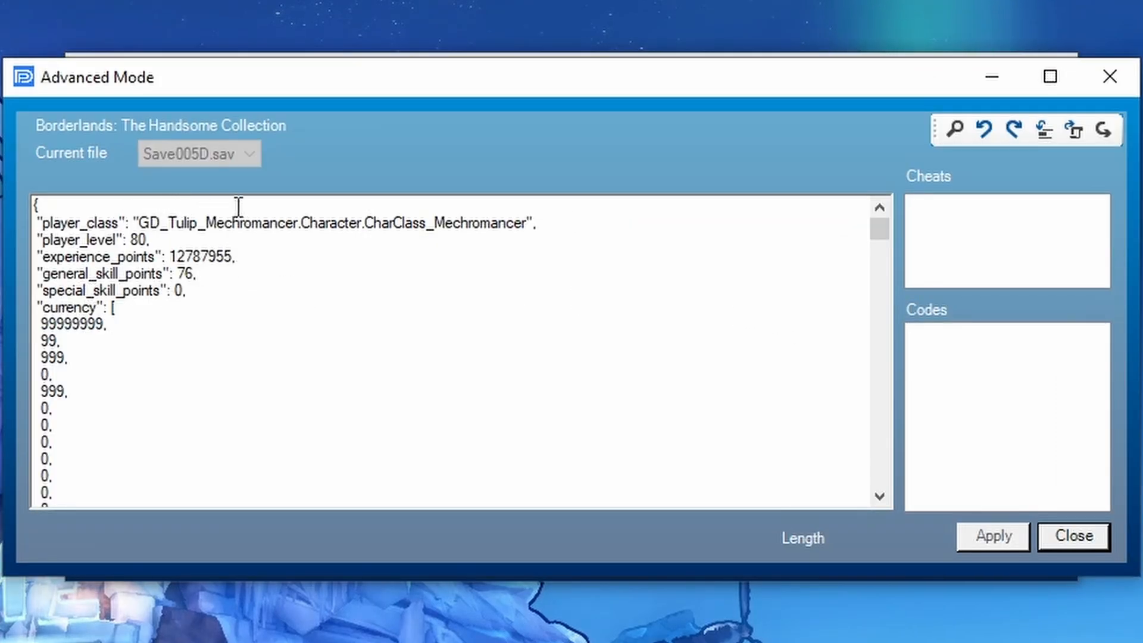
mouse_move(1071, 131)
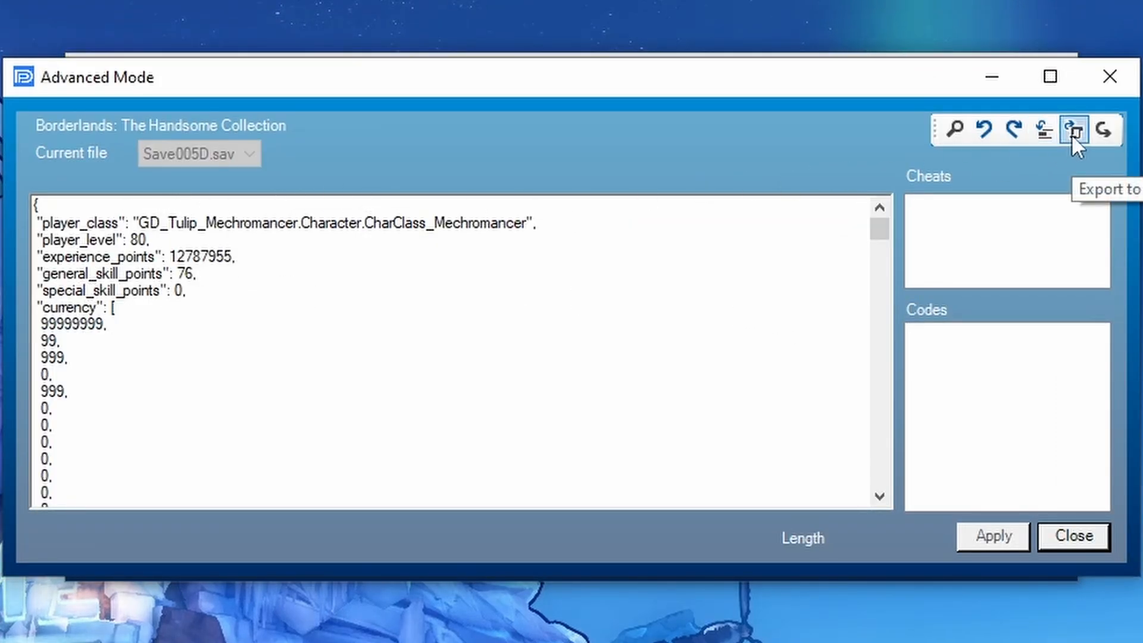
Step: Export Save 005D as a Save005D JSON file into the JSON DATA folder
left_click(1070, 130)
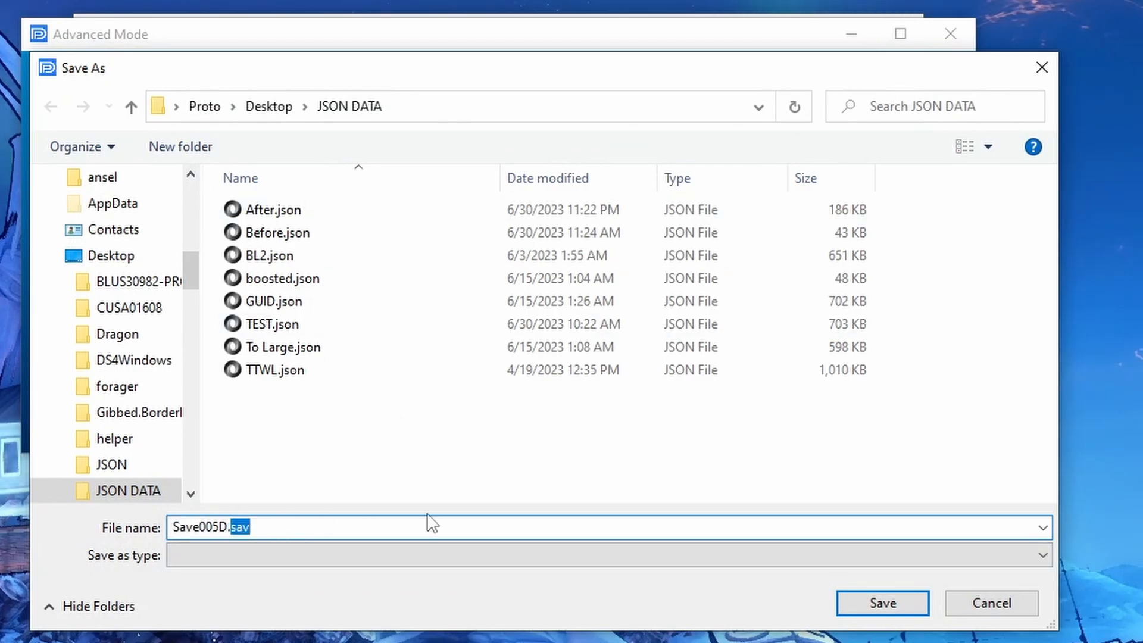
left_click(883, 602)
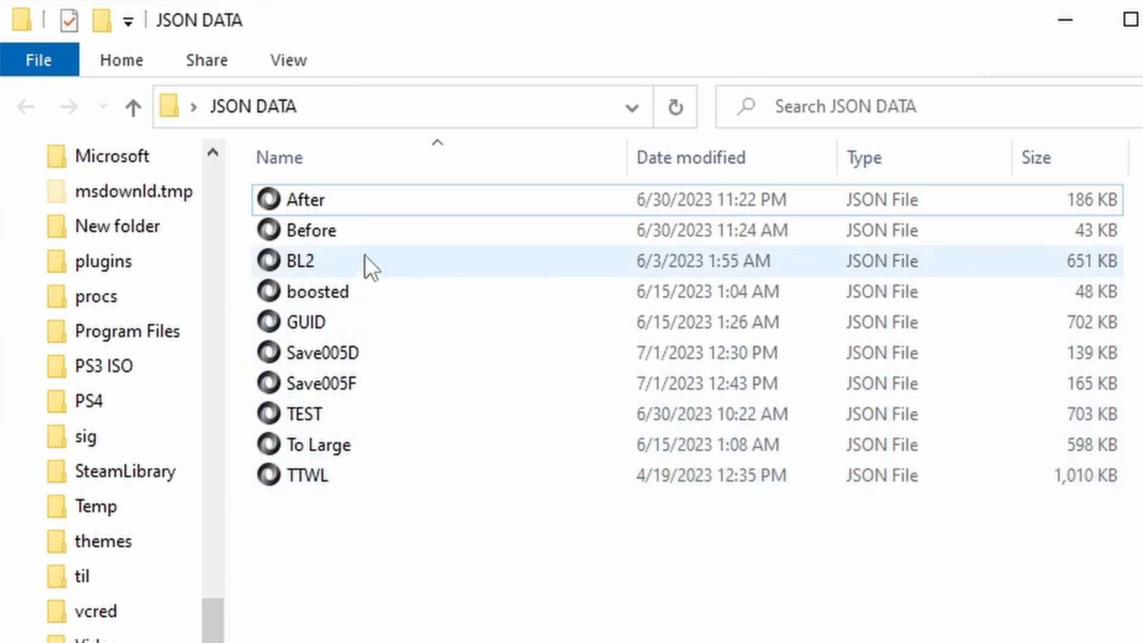
left_click(288, 59)
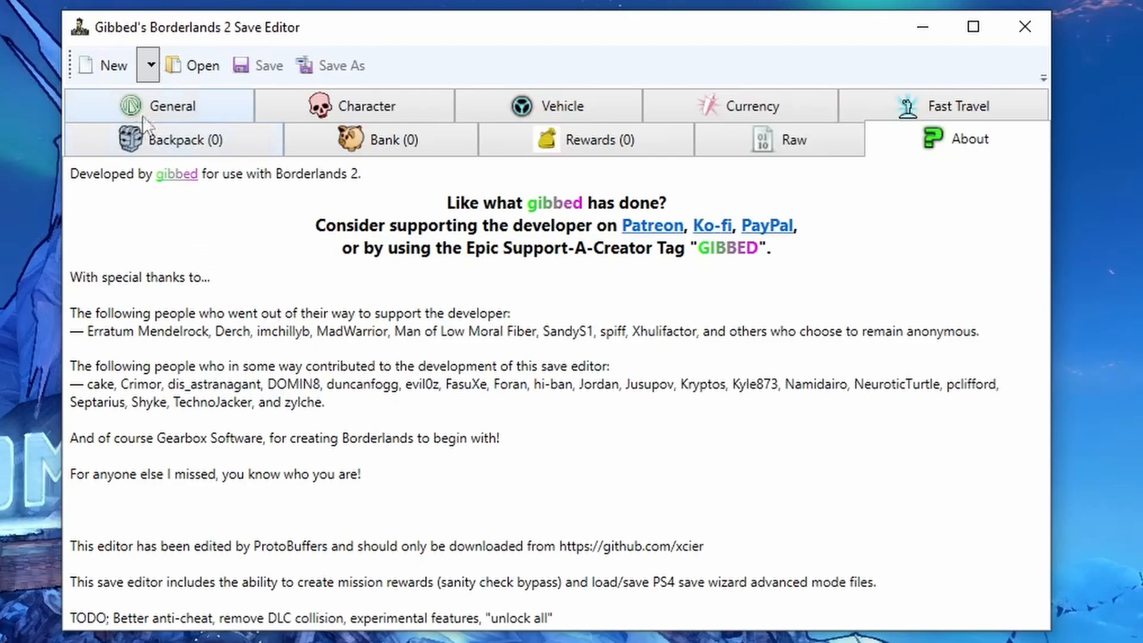
mouse_move(189, 62)
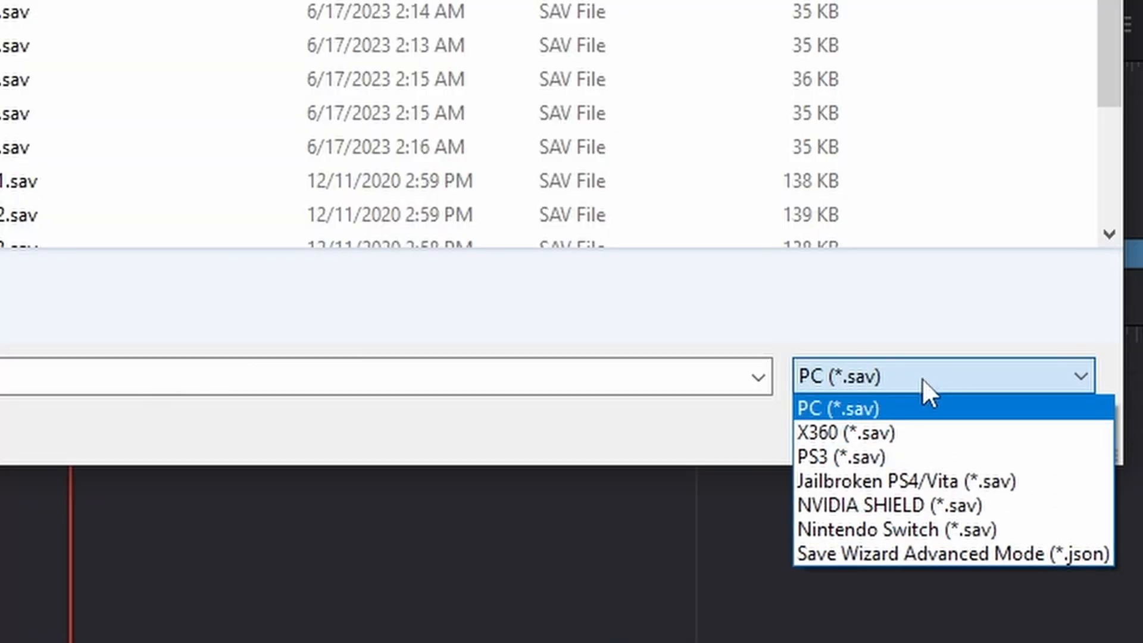
Step: Load Save005D.json as a Save Wizard Advanced Mode file into the editor
left_click(938, 554)
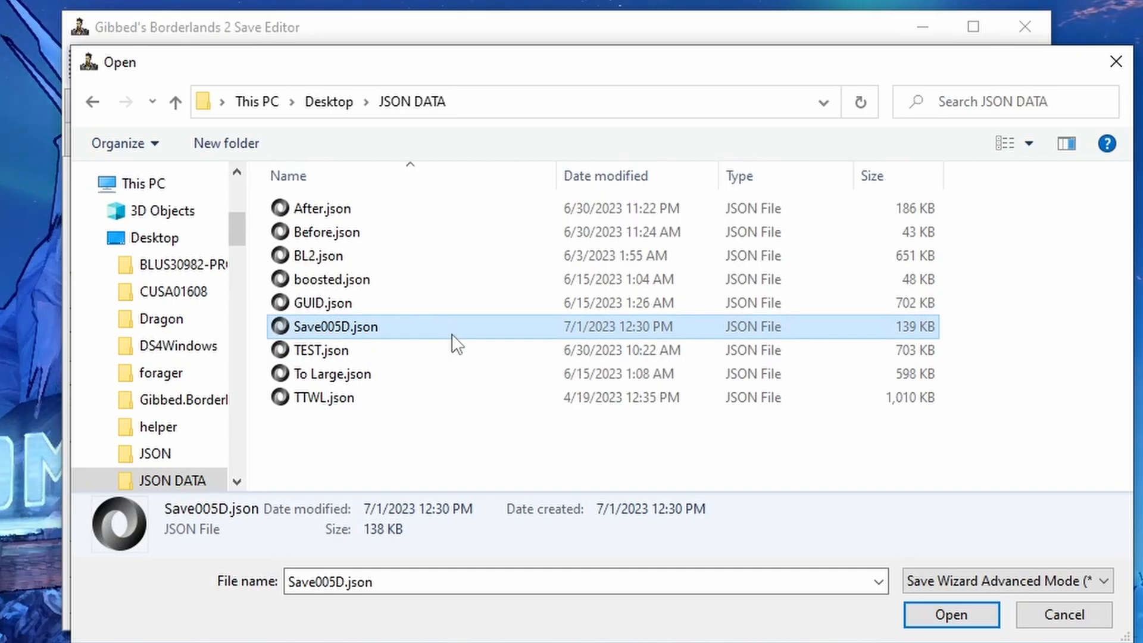
left_click(950, 615)
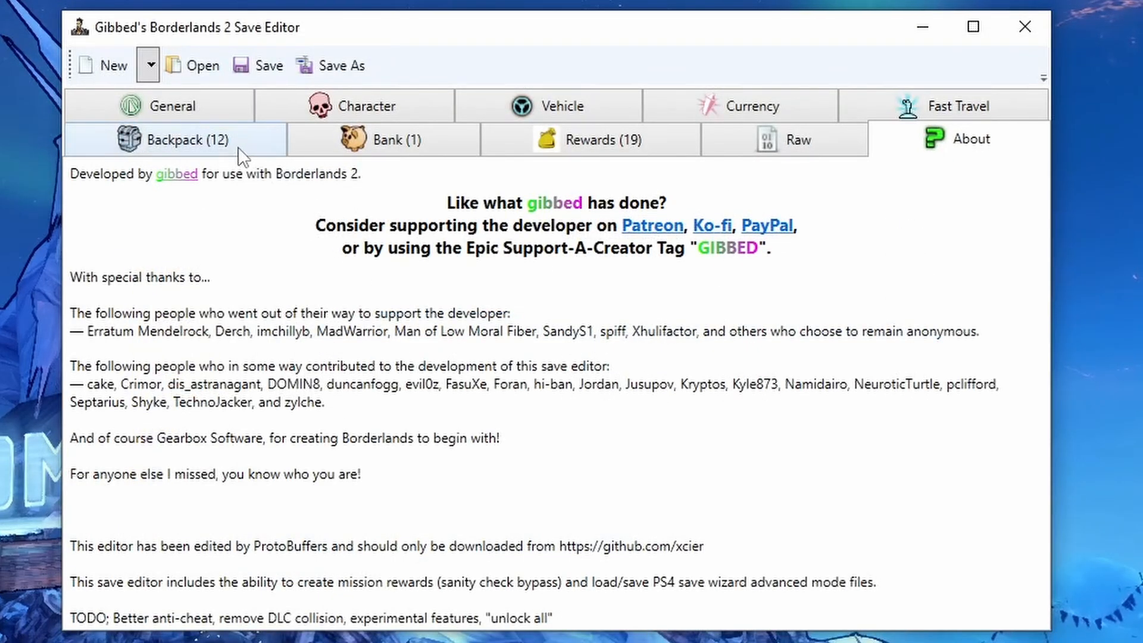
Step: Review the backpack, bank and level-80 Gaige character, ending on mission rewards
left_click(187, 140)
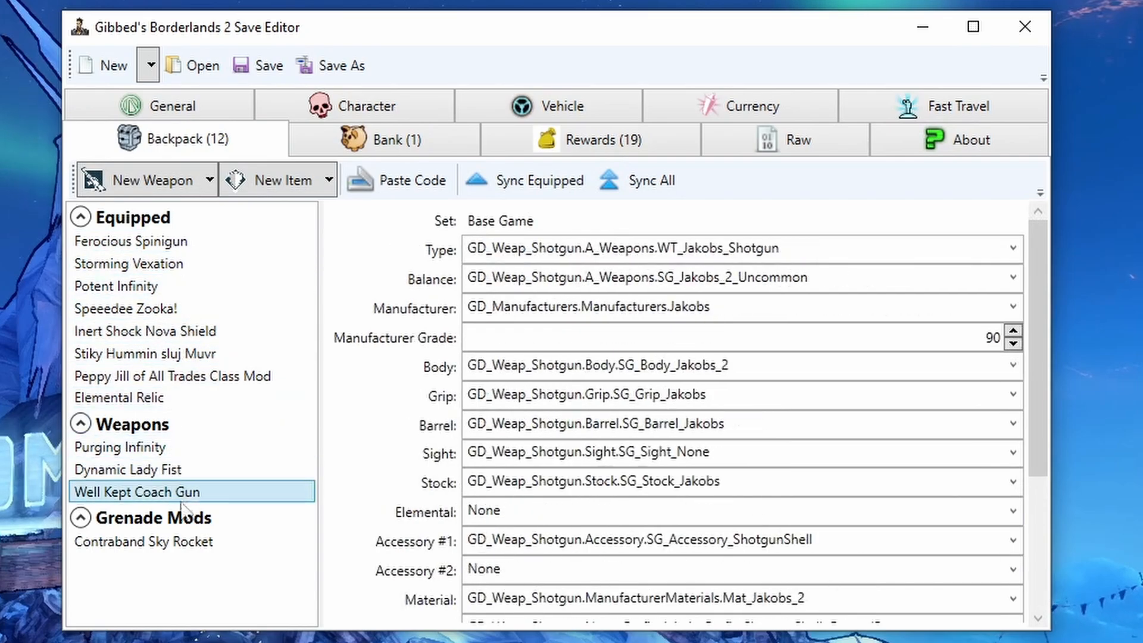
left_click(393, 139)
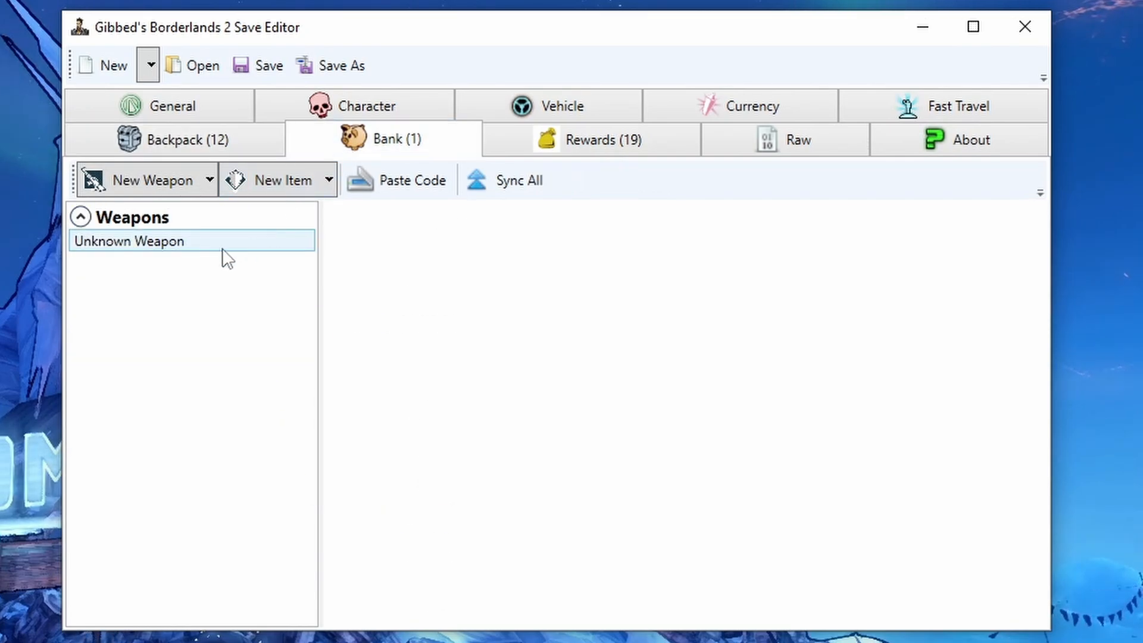
left_click(131, 240)
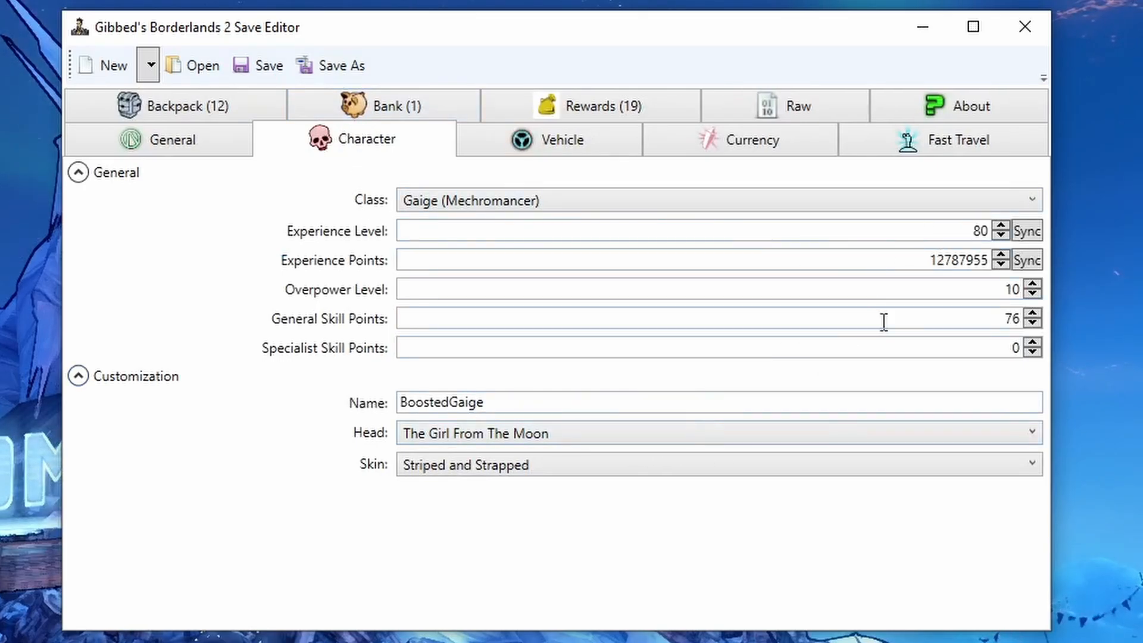
left_click(716, 308)
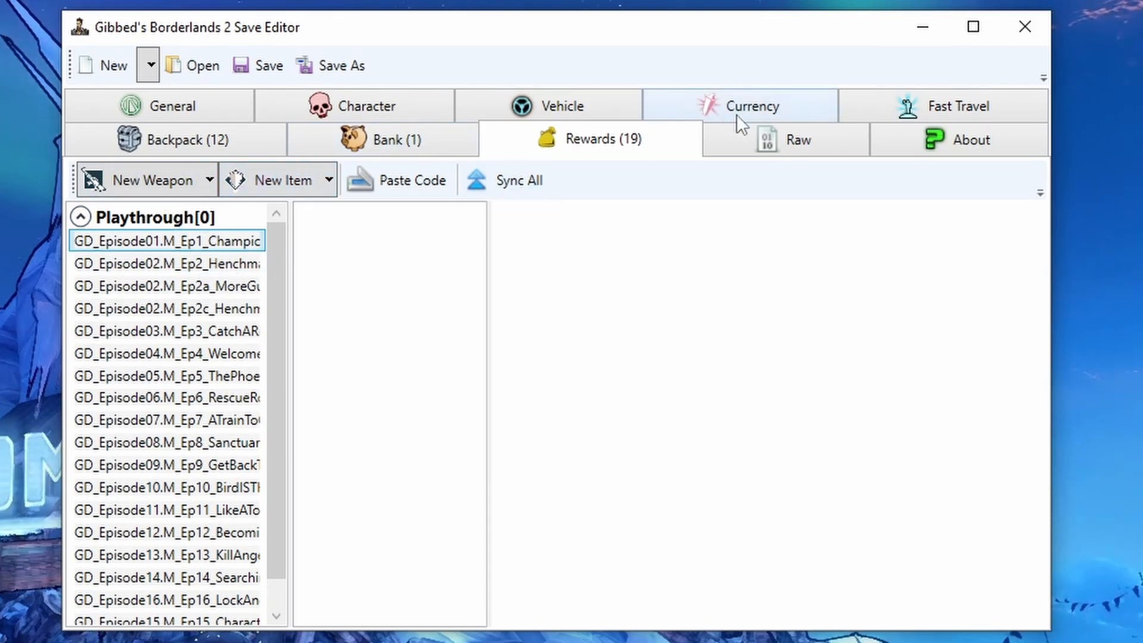
Step: Make the GD_Episode01 mission reward a legendary WT_Bandit_AssaultRifle with slag element
left_click(167, 419)
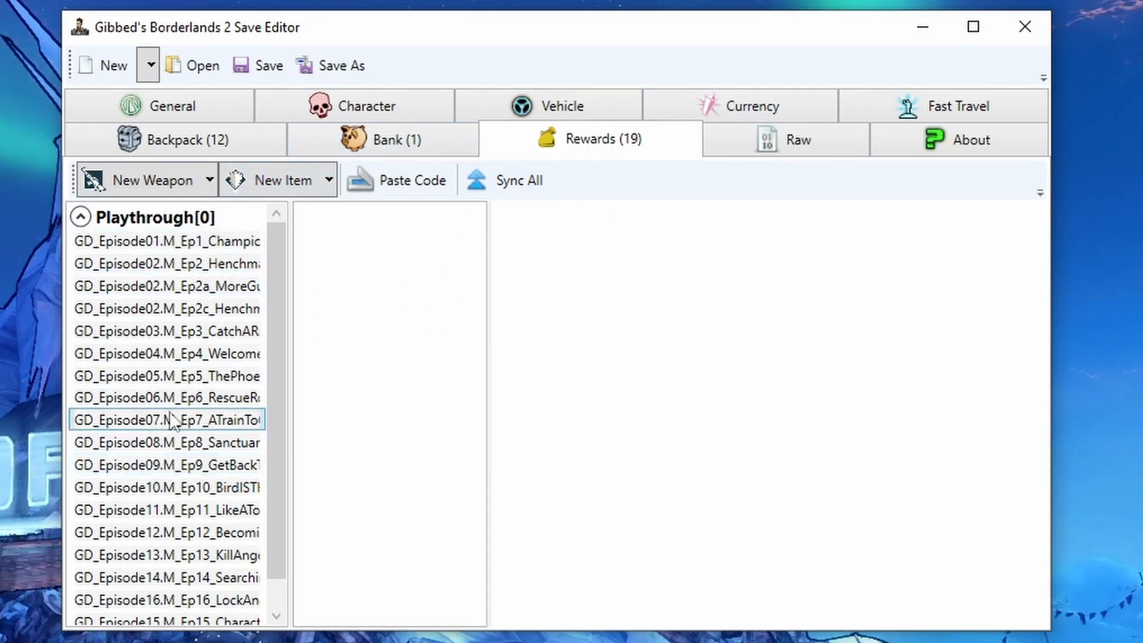
left_click(164, 240)
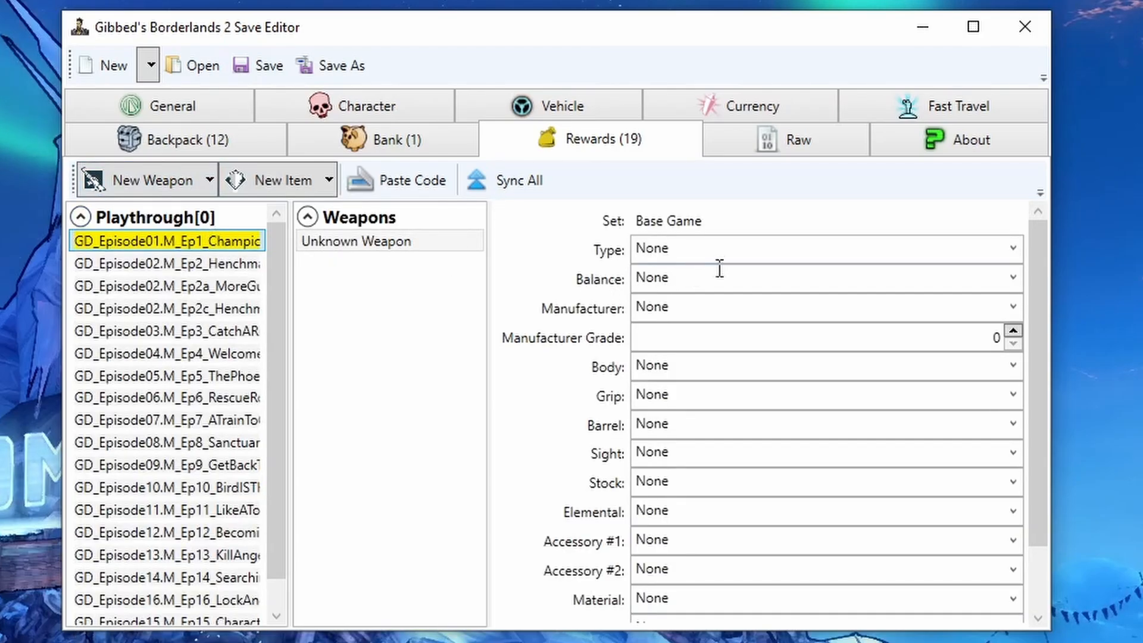
left_click(1010, 247)
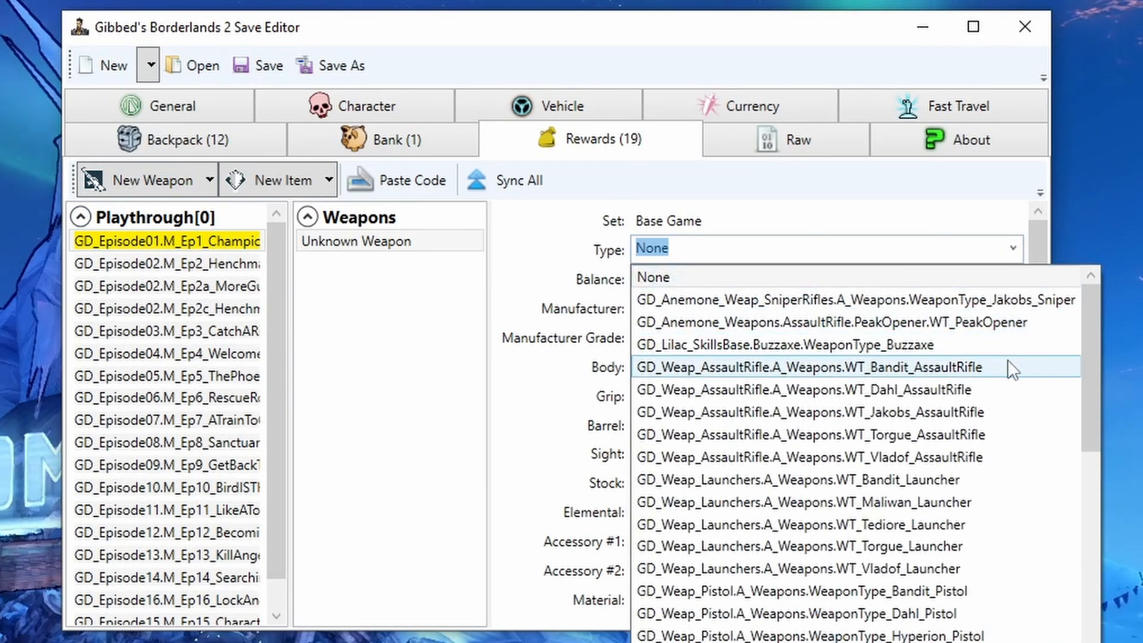
left_click(807, 366)
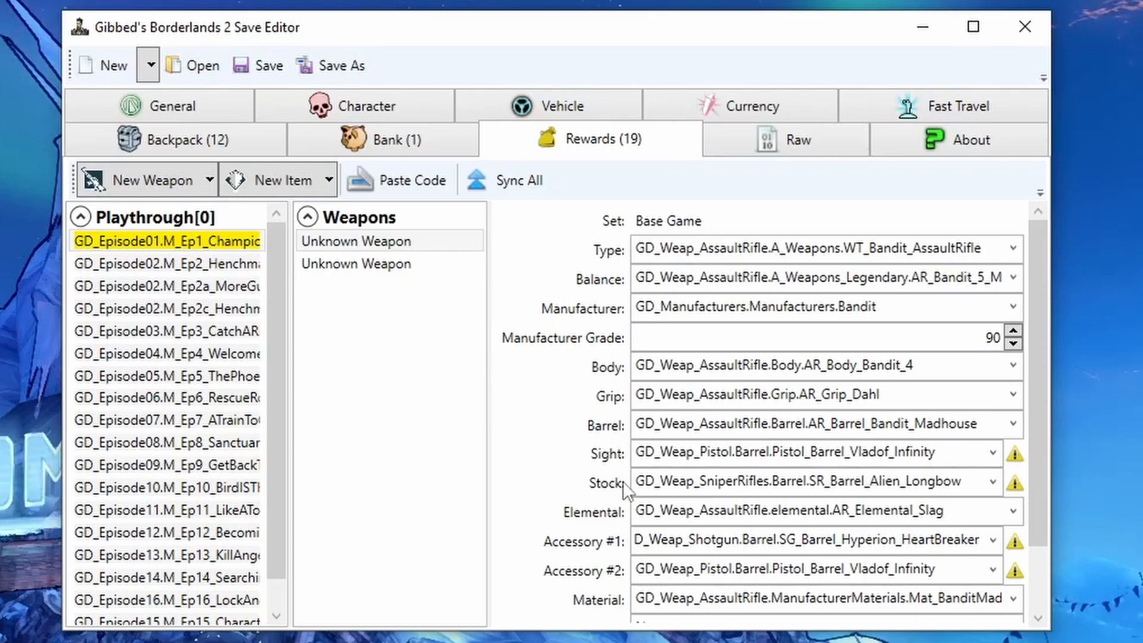
left_click(374, 263)
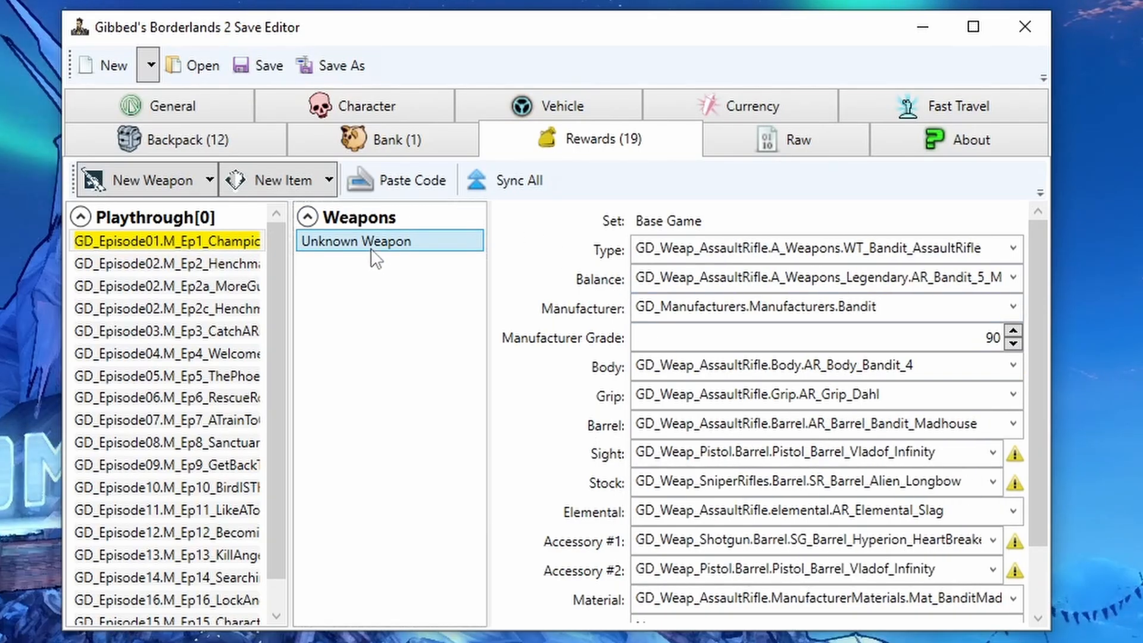
mouse_move(724, 117)
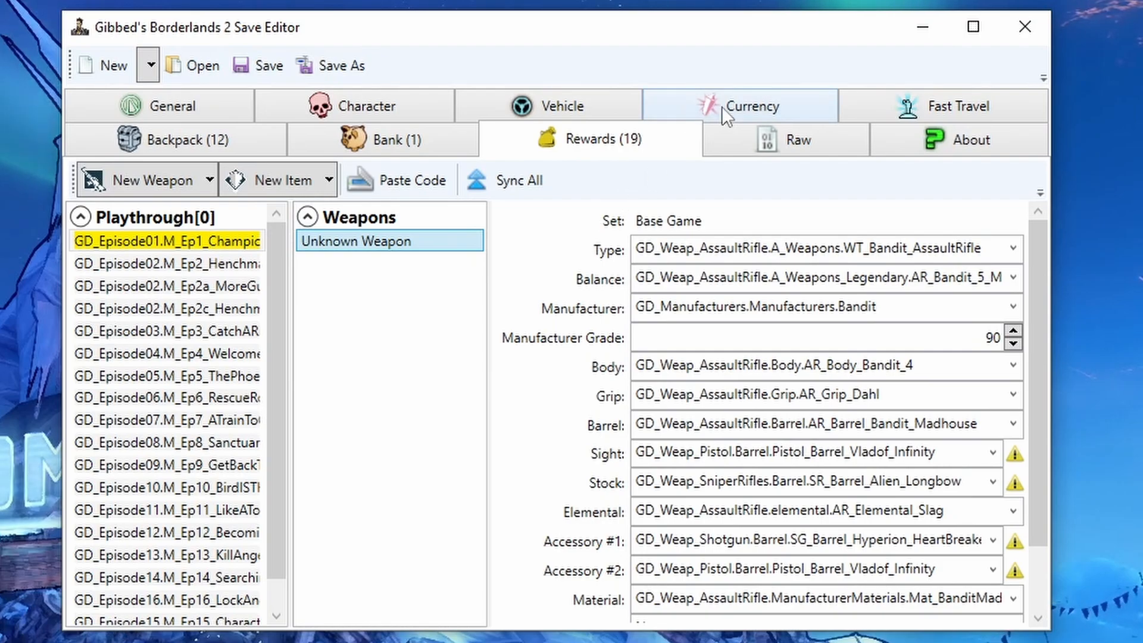
Step: Check the currency amounts and mark every fast-travel teleporter as visited
left_click(751, 106)
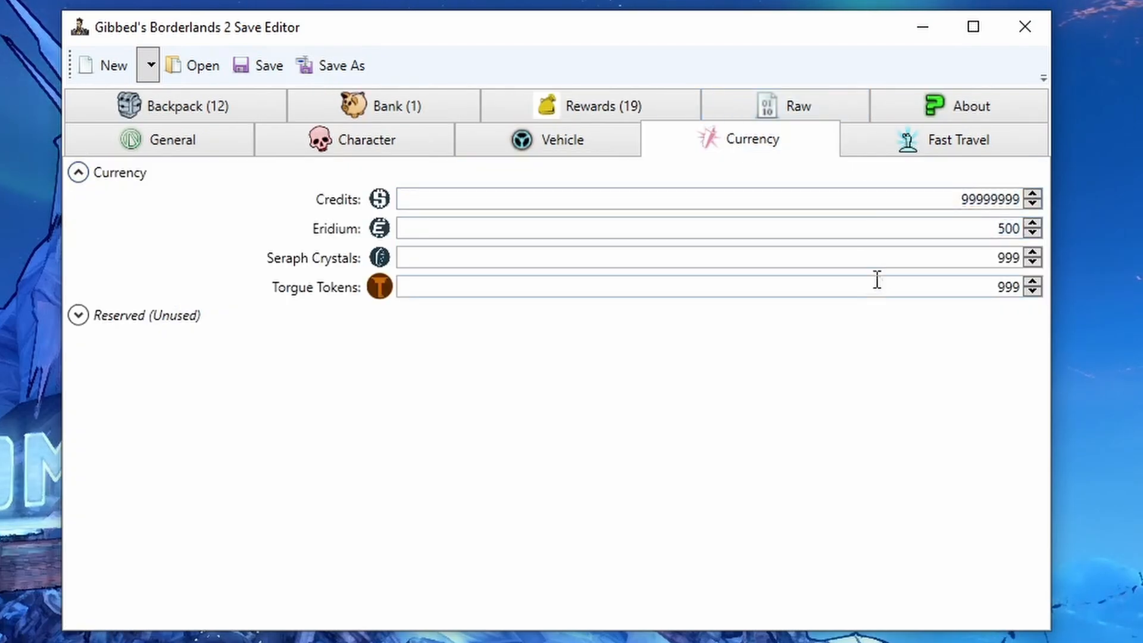
mouse_move(860, 140)
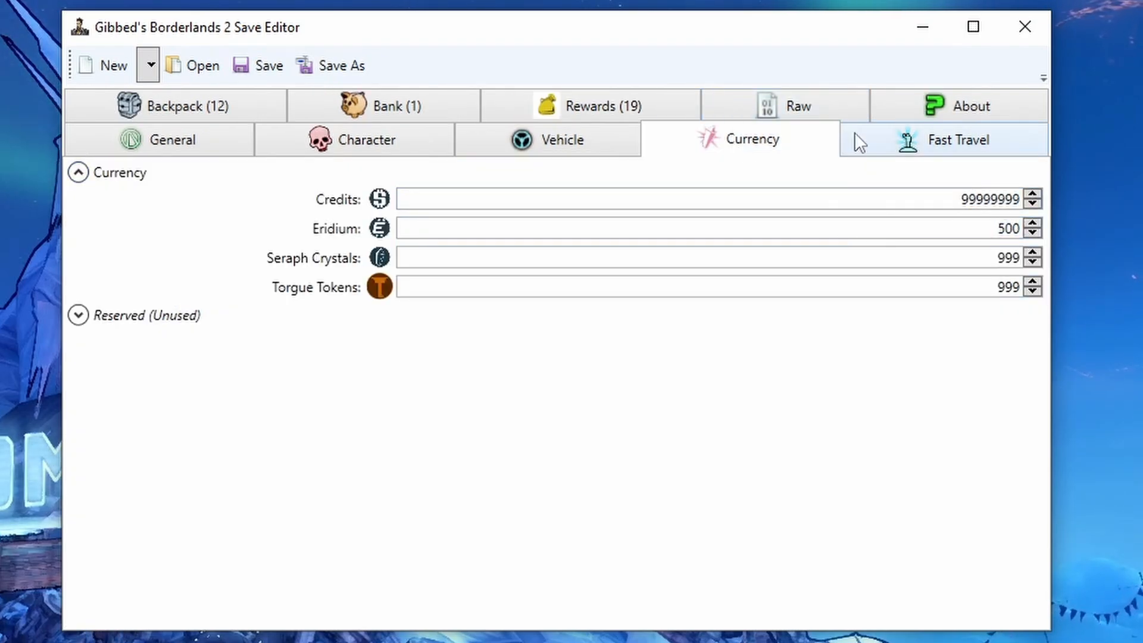
left_click(955, 140)
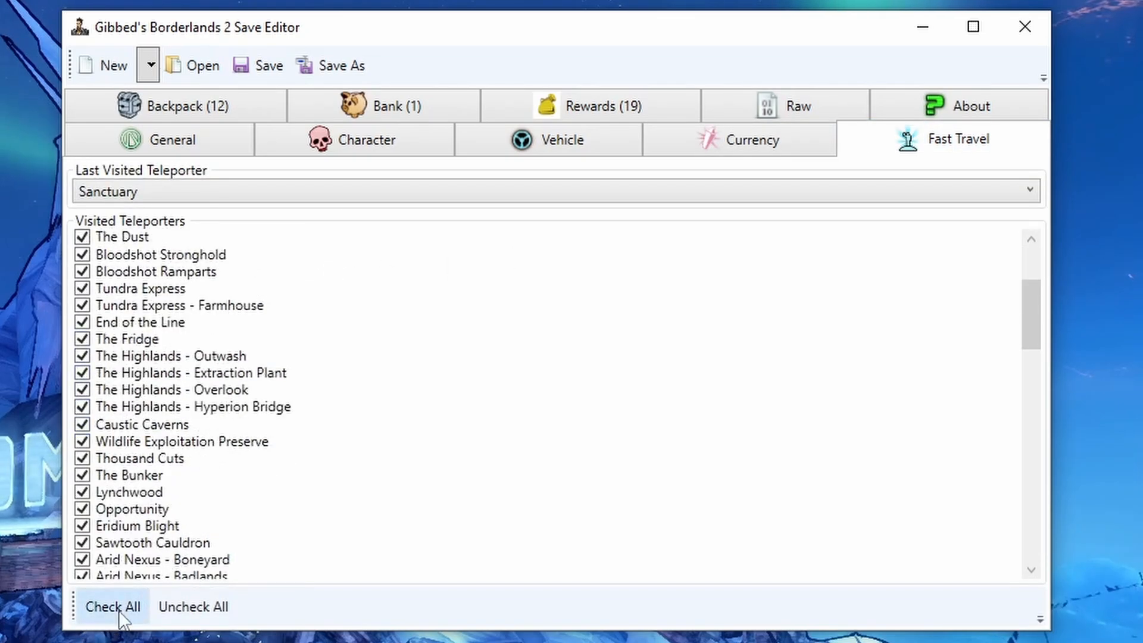
left_click(1028, 190)
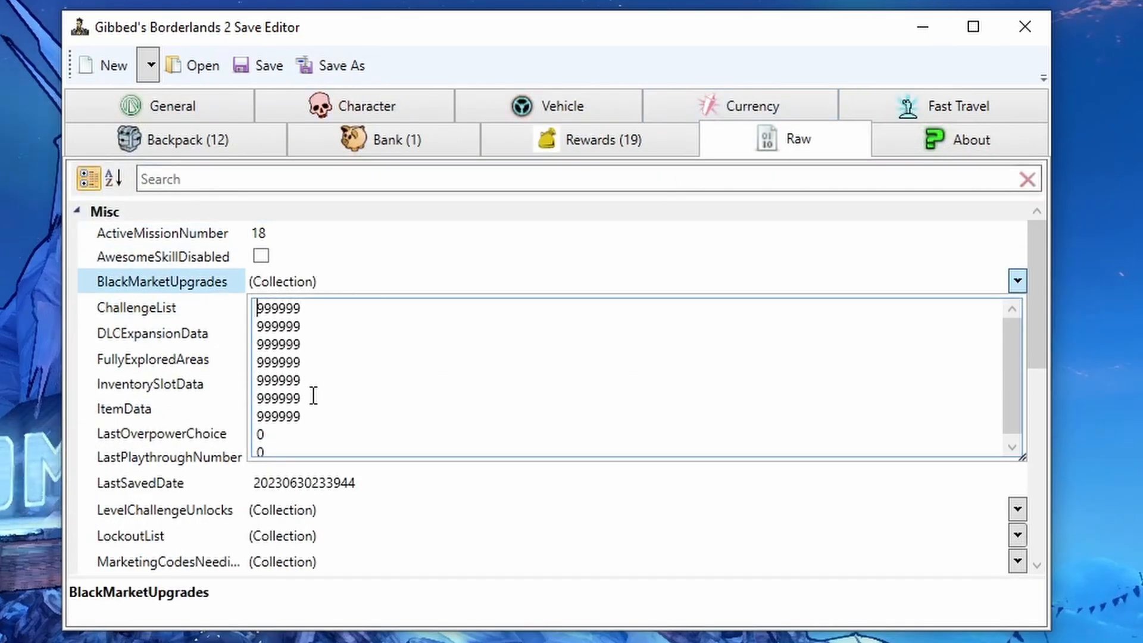
Step: Inspect the ammo ResourceData entries and RegionGameStages entries showing game stage 9999999
left_click(1017, 279)
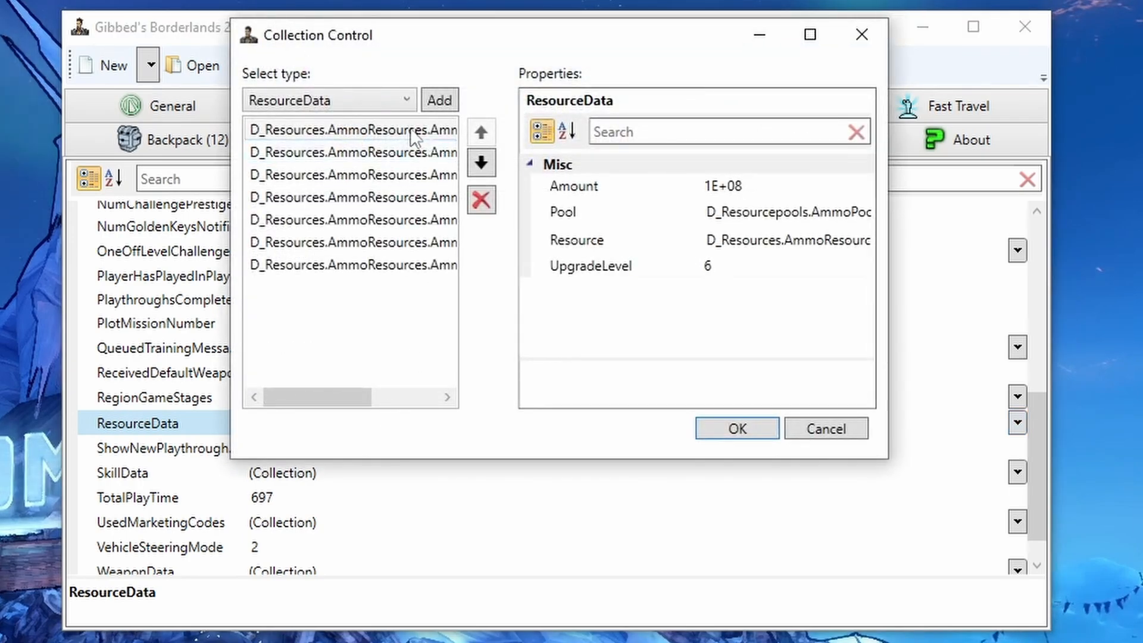
left_click(350, 264)
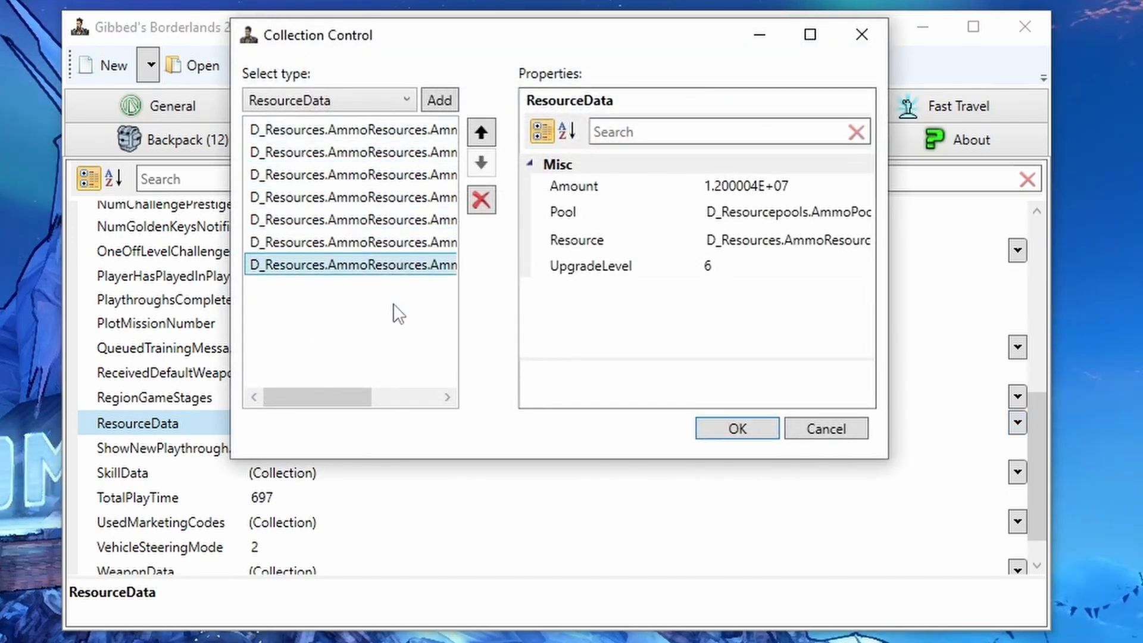
left_click(156, 398)
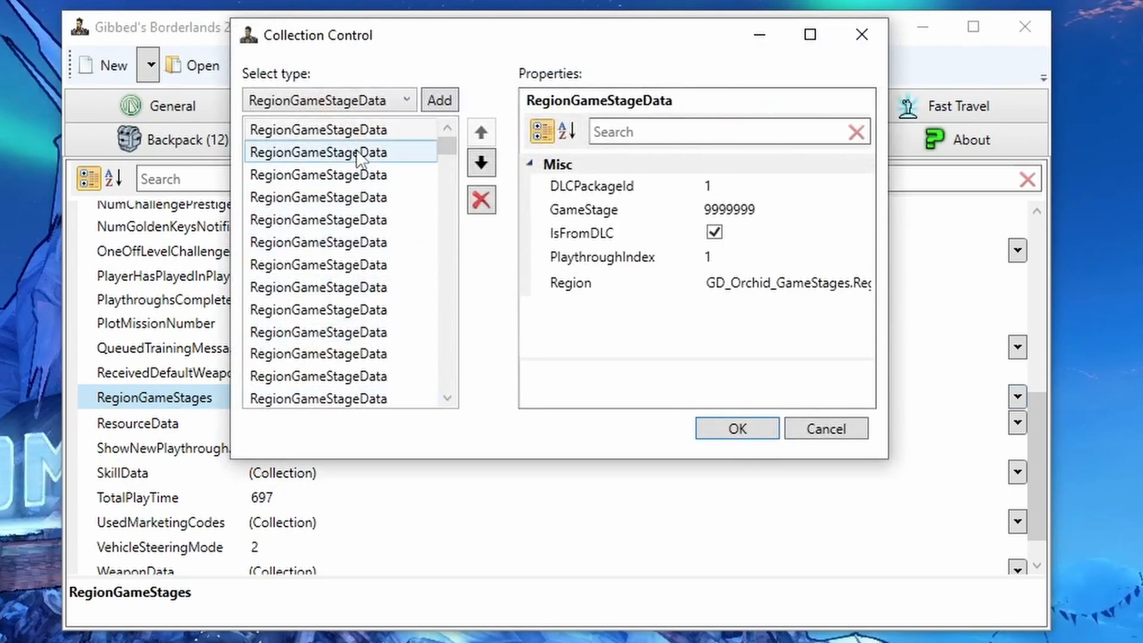
left_click(340, 375)
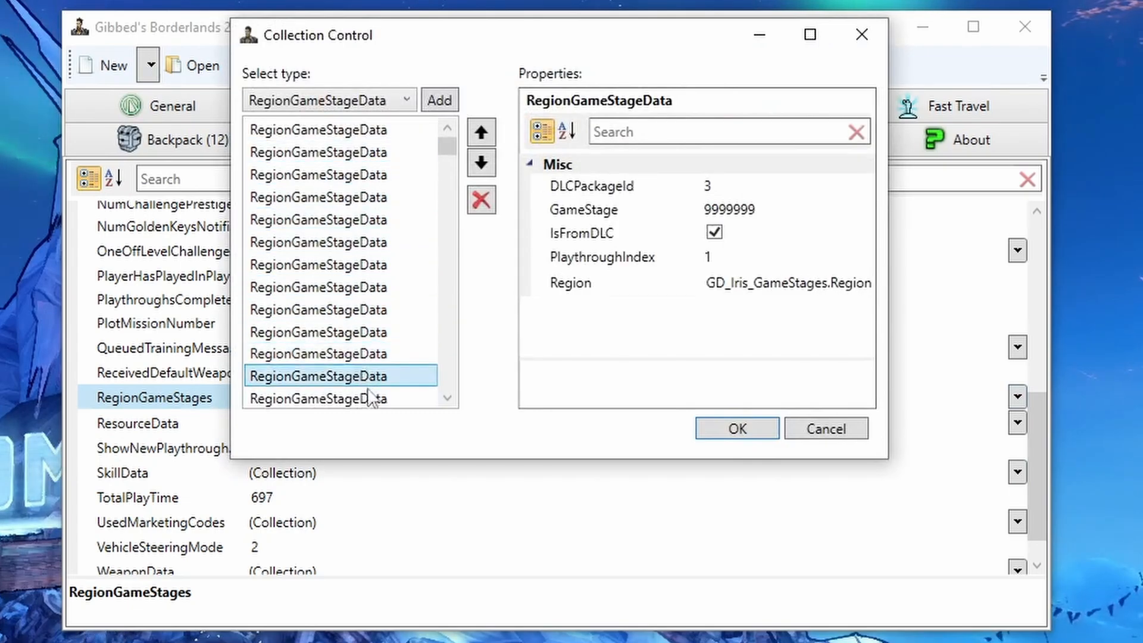
left_click(340, 397)
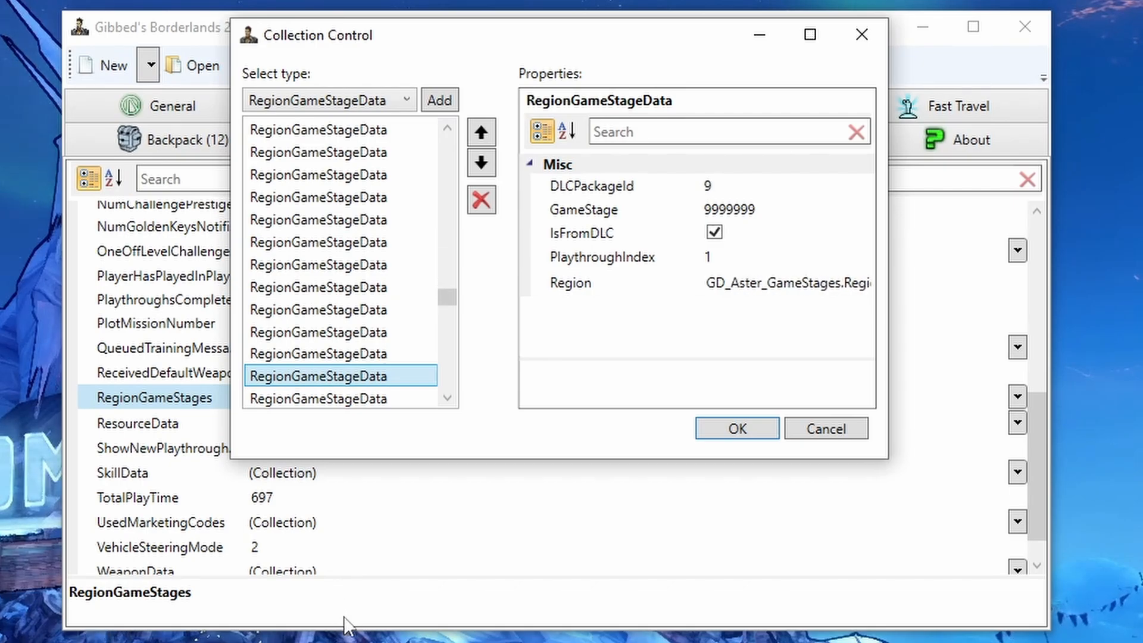
Step: Import skills and stats into the character from a PC .sav save file
left_click(738, 428)
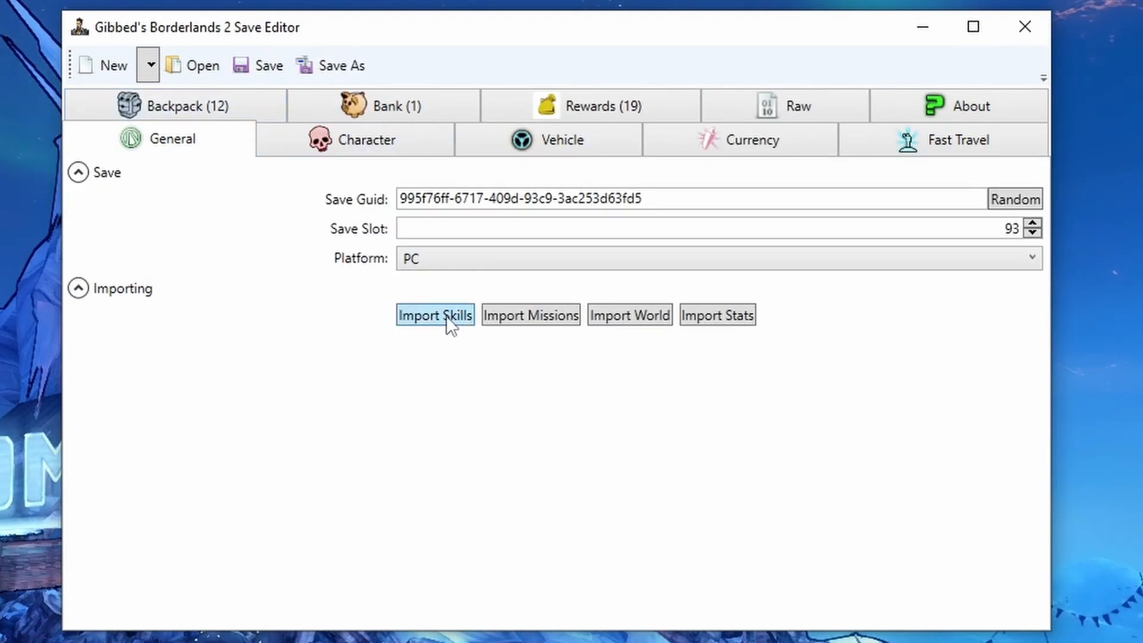
left_click(436, 315)
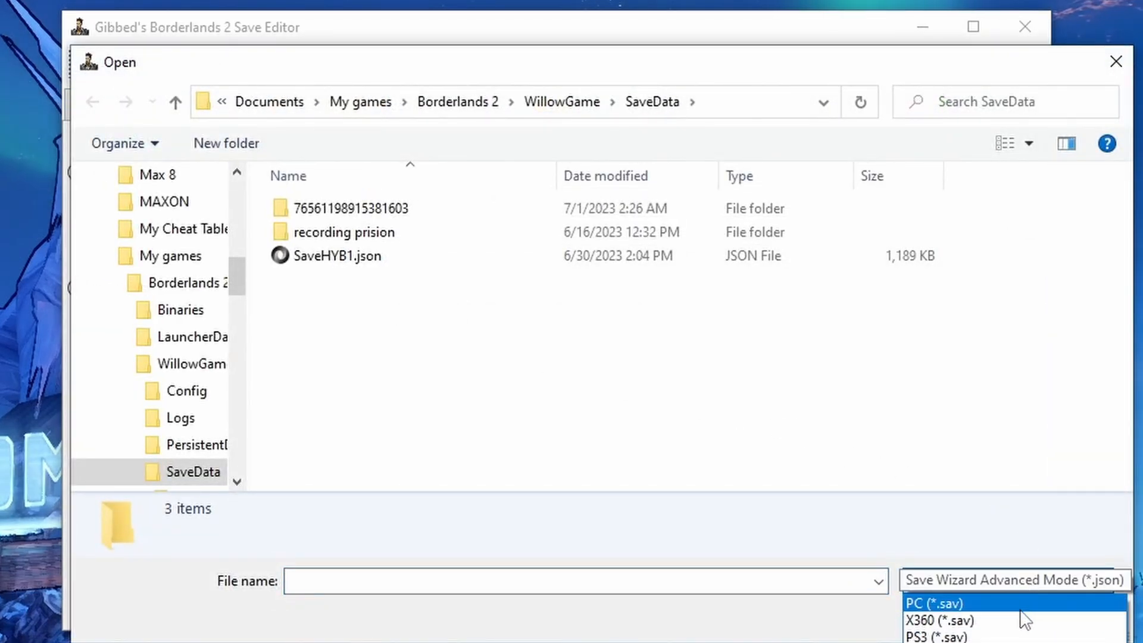
left_click(938, 602)
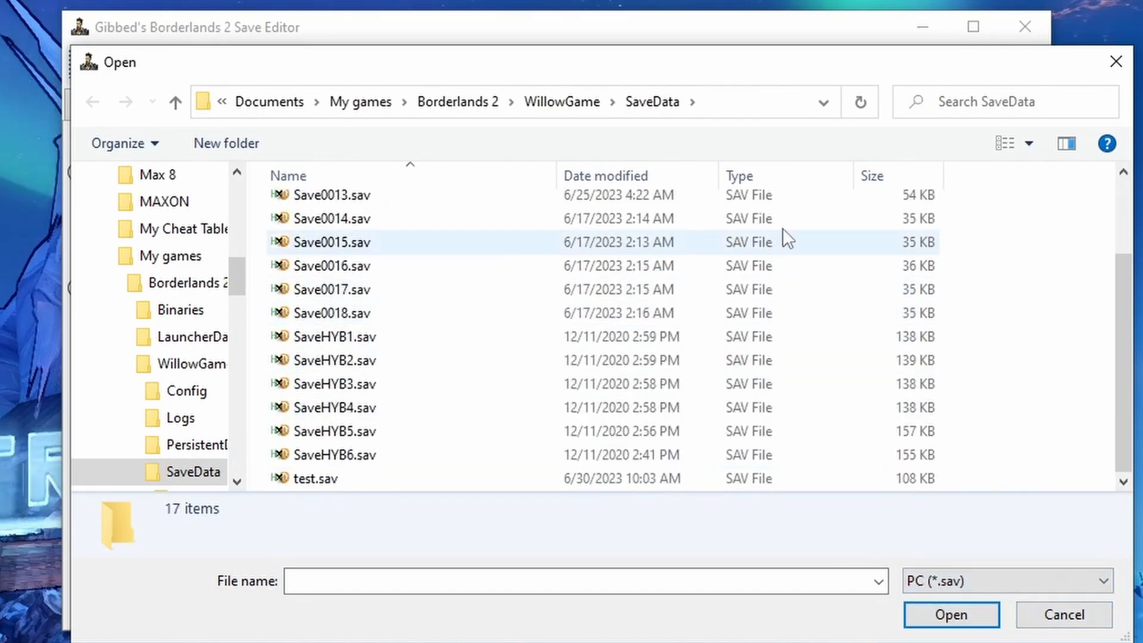
left_click(951, 615)
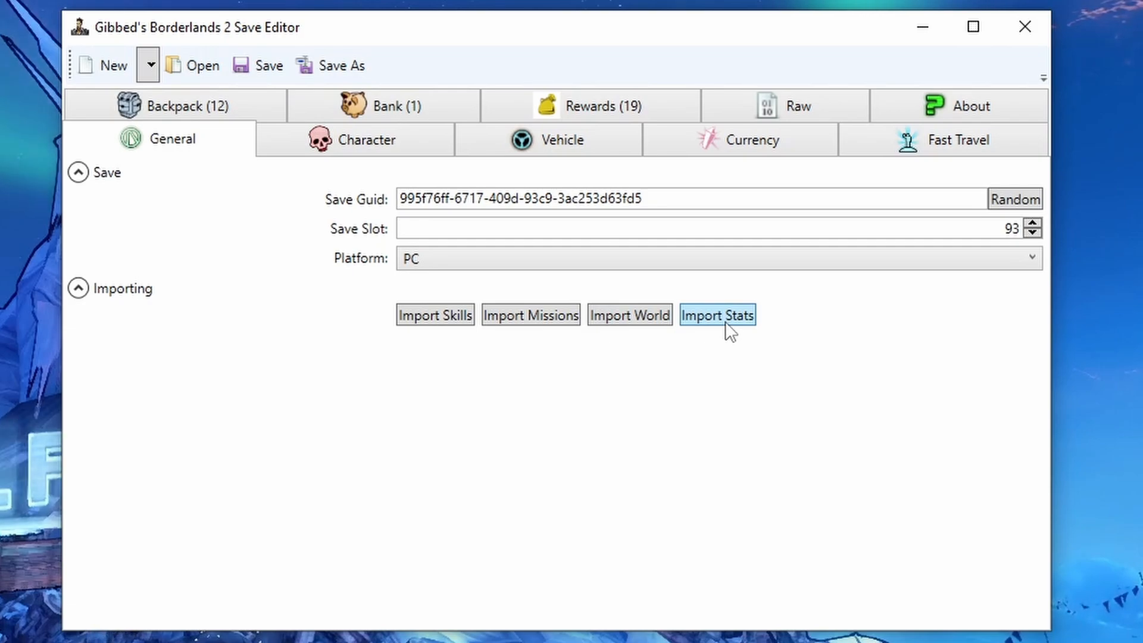
left_click(1014, 198)
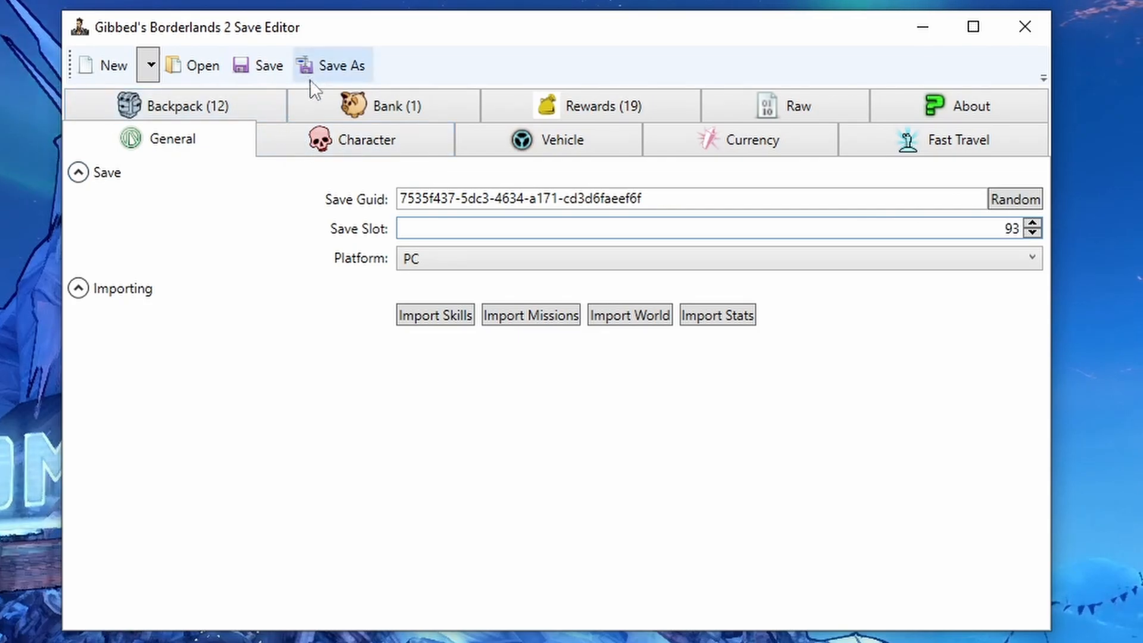
Step: Save the edited character as a Save Wizard Advanced Mode JSON file
left_click(337, 66)
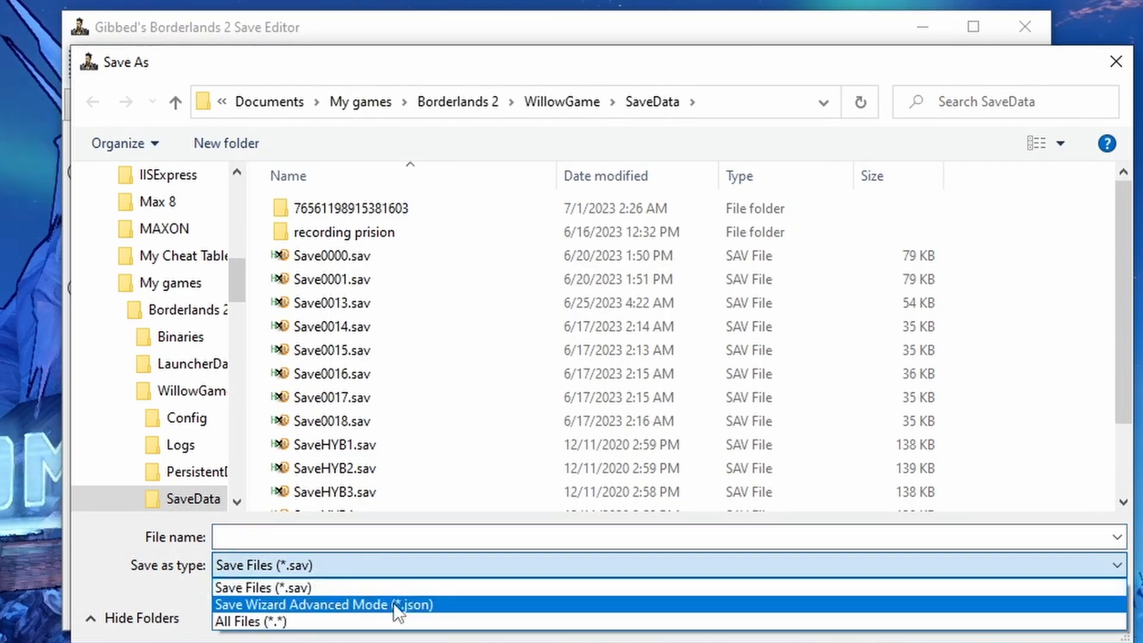
left_click(322, 605)
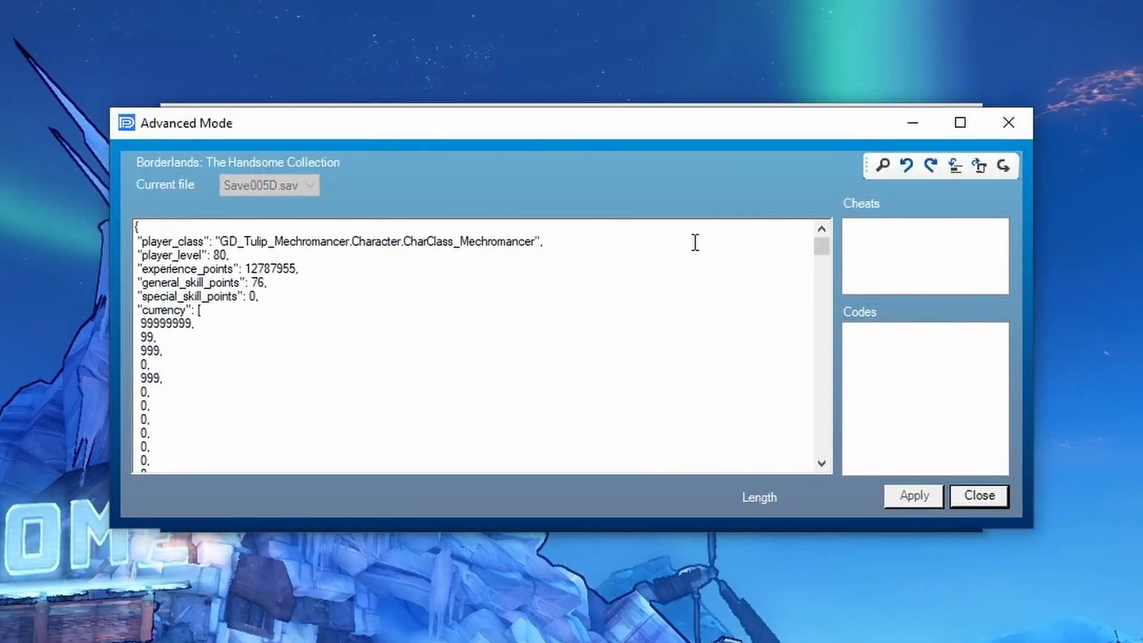
mouse_move(968, 197)
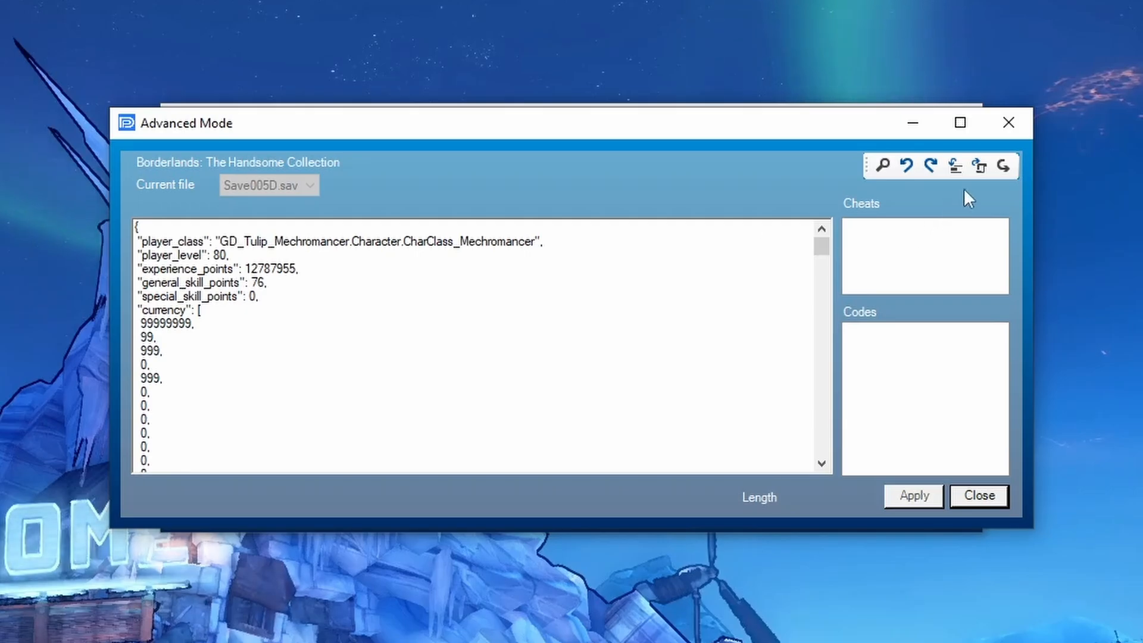
mouse_move(1004, 166)
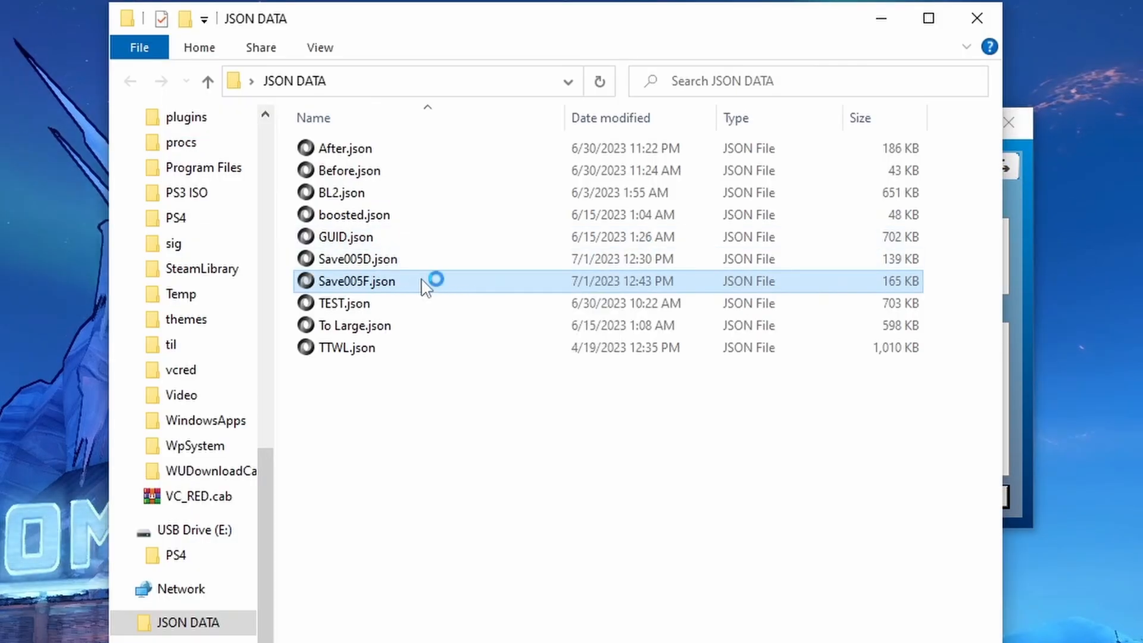
Step: Open the exported Save005F.json in JSONedit and scroll through its text, ending at max_bank_slots 6
double_click(357, 281)
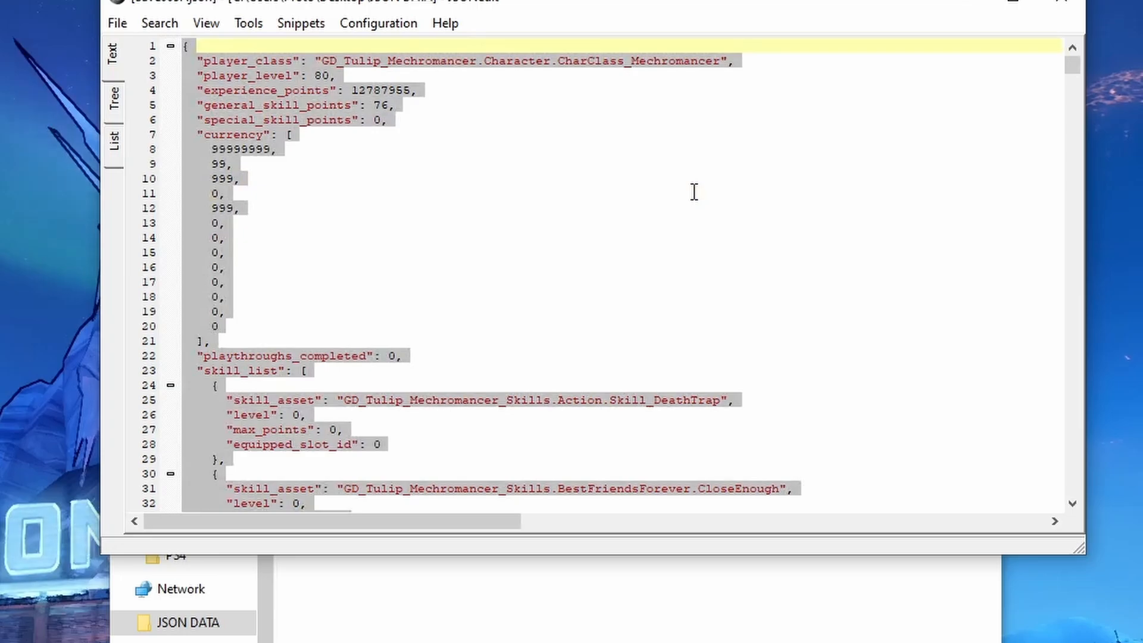
scroll("down", 3)
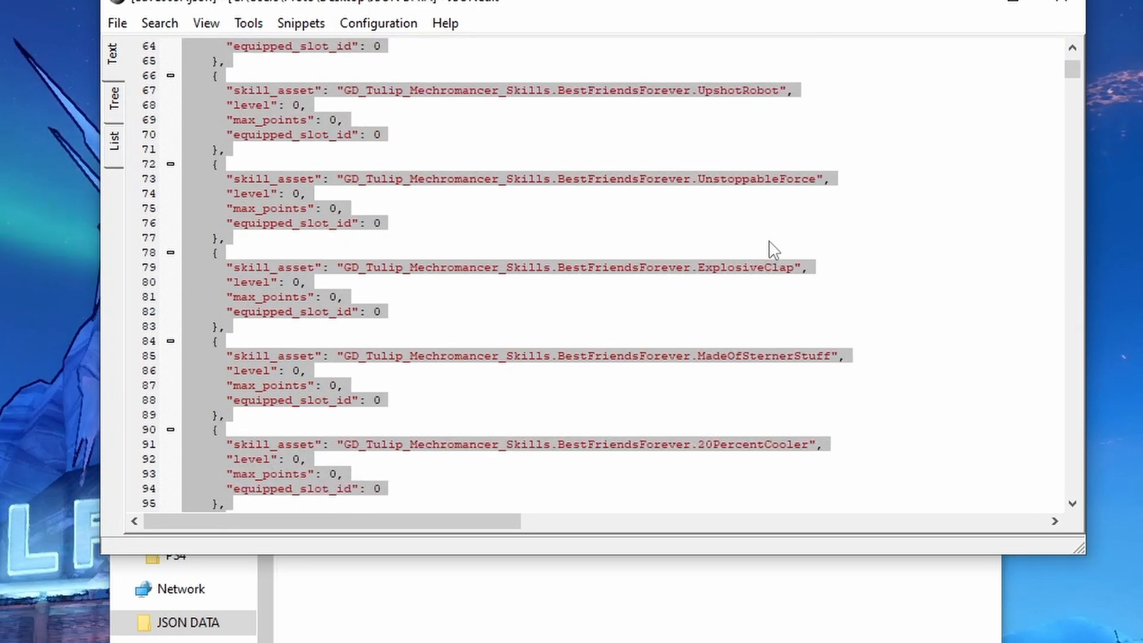
scroll("down", 3)
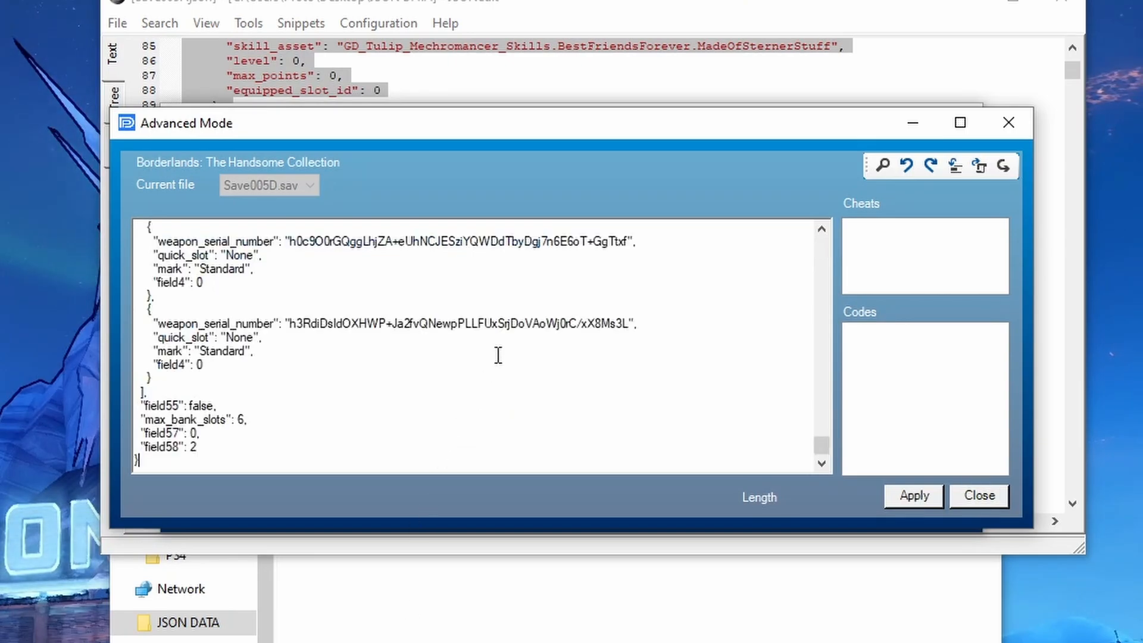
Step: Apply the pasted JSON to the Save005D save and confirm Save Wizard's edit warning
left_click(915, 495)
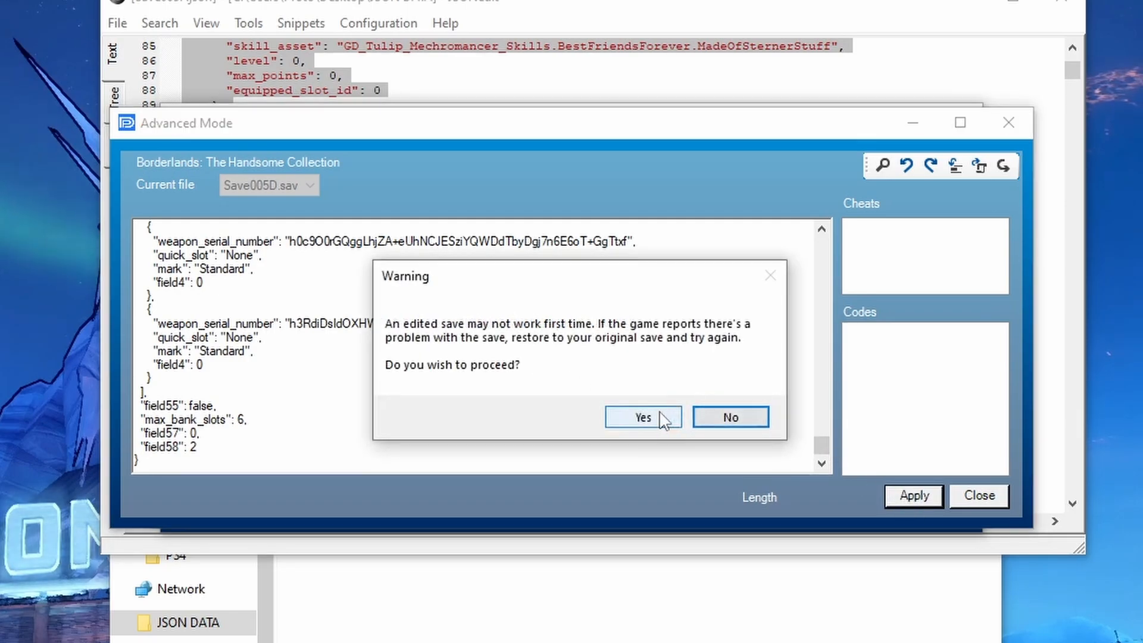
left_click(642, 417)
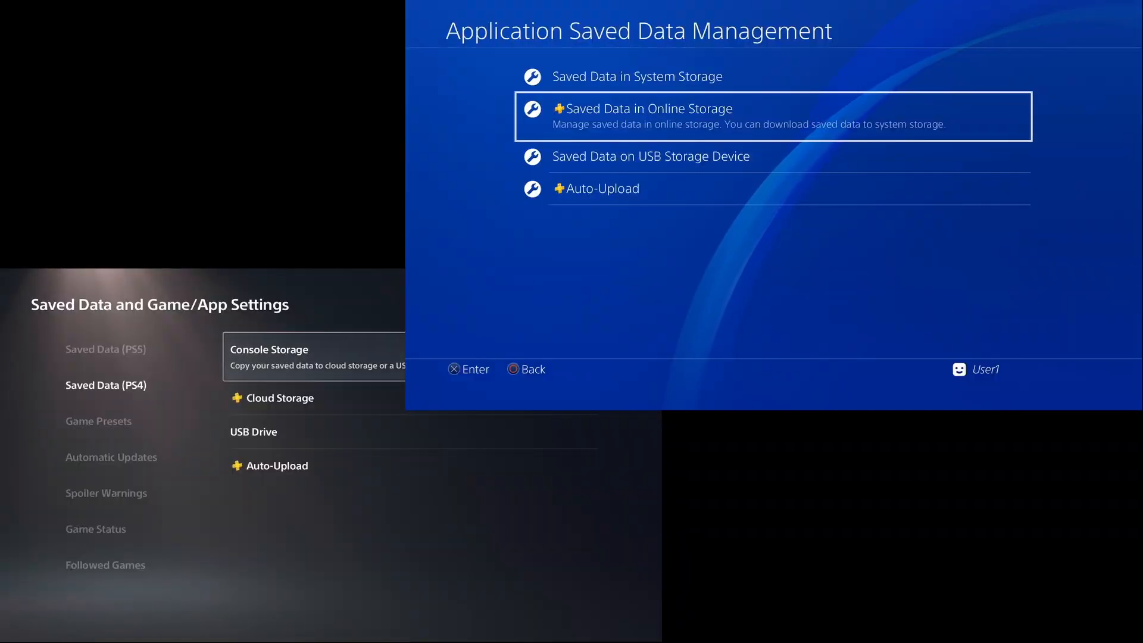
Step: Copy the save via PS4 Saved Data, load Borderlands 2 and accept the modded 'My First Gun' reward
left_click(651, 156)
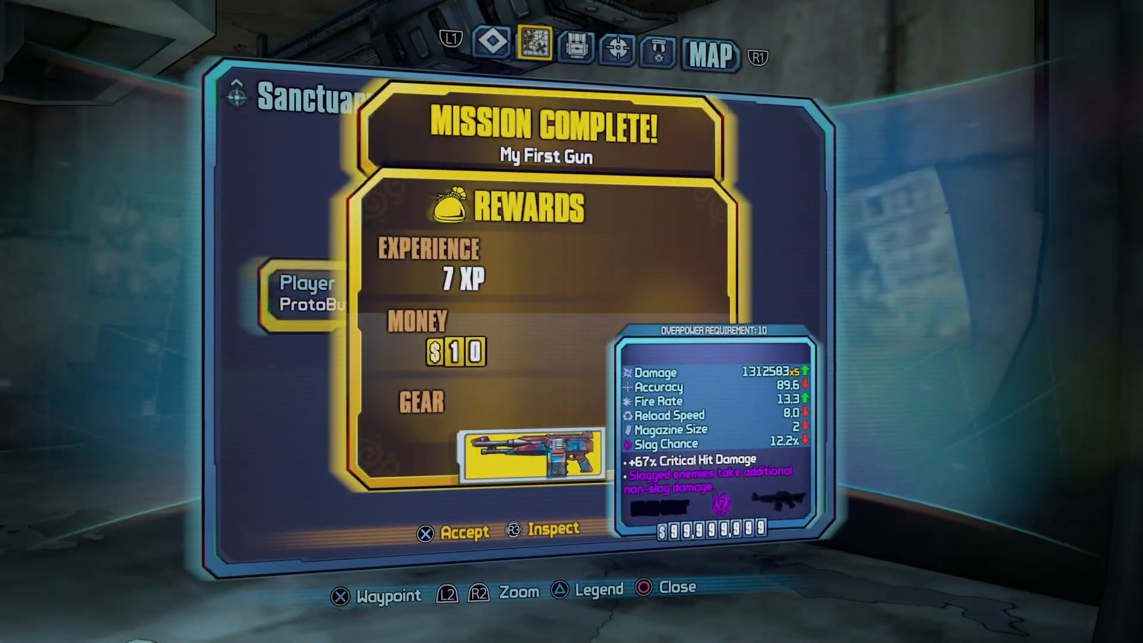
left_click(449, 531)
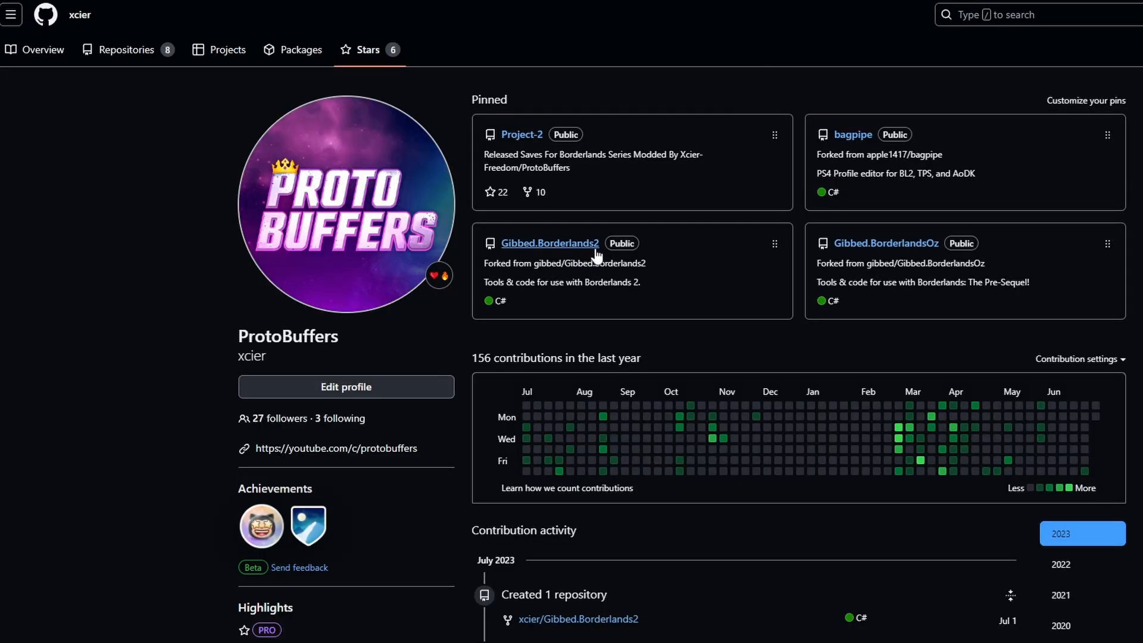
Step: Open the pinned Gibbed.Borderlands2 fork showing the ProtoGibbed 1.00 release
left_click(550, 243)
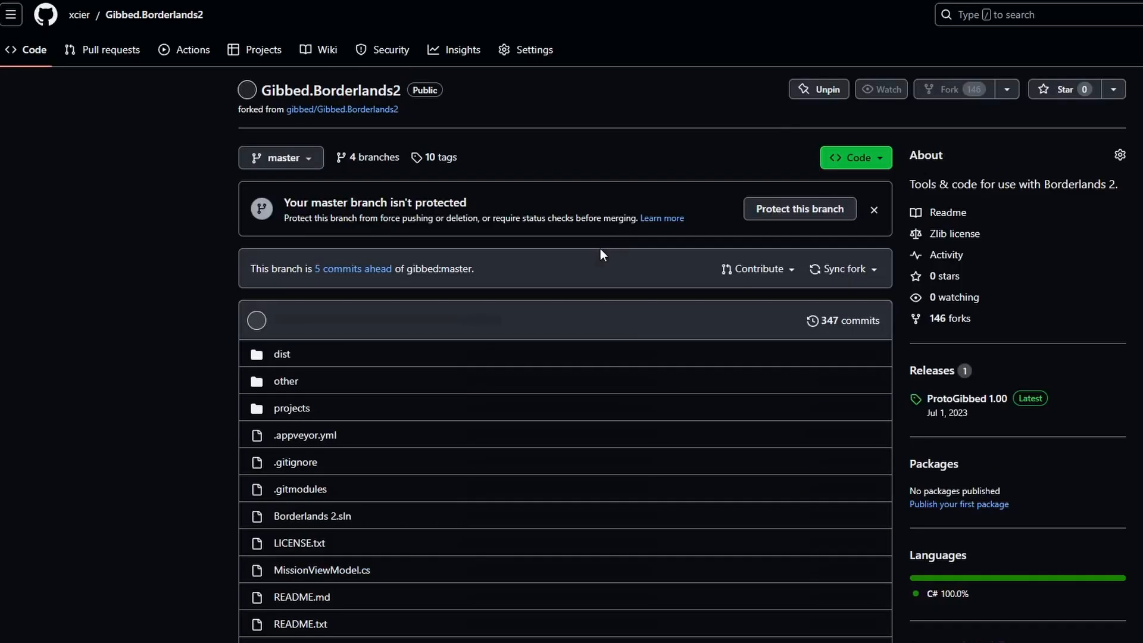